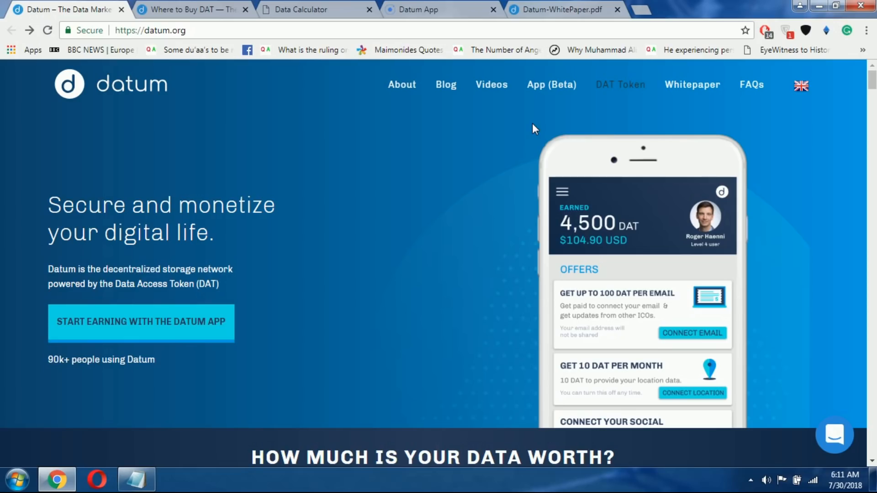
mouse_move(232, 262)
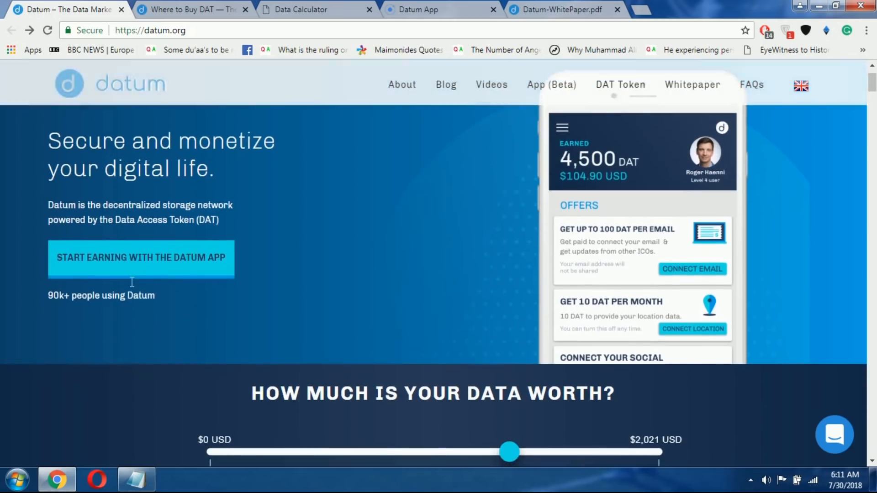
mouse_move(33, 240)
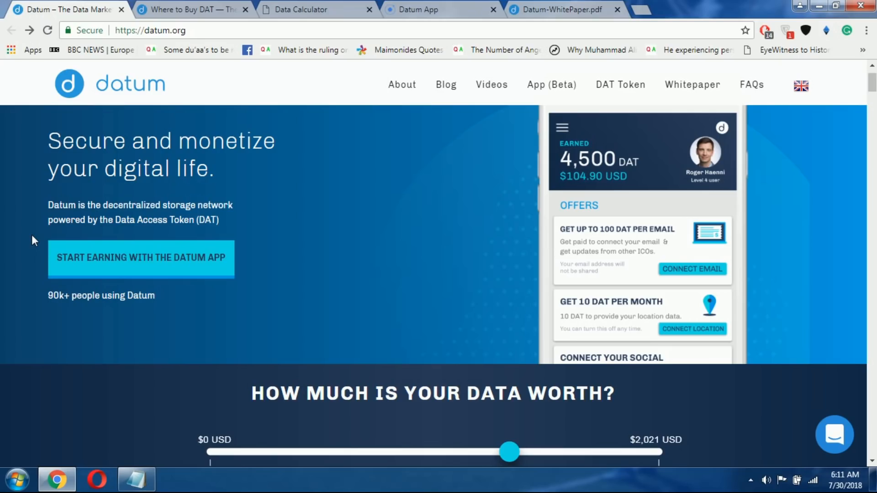
Switch to the Datum Blog post 'Where to Buy DAT'
scroll(down, 3)
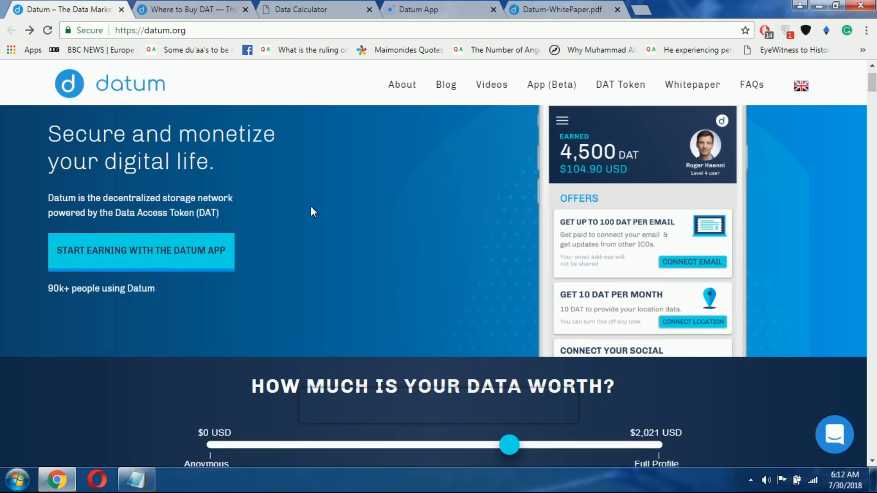
mouse_move(365, 249)
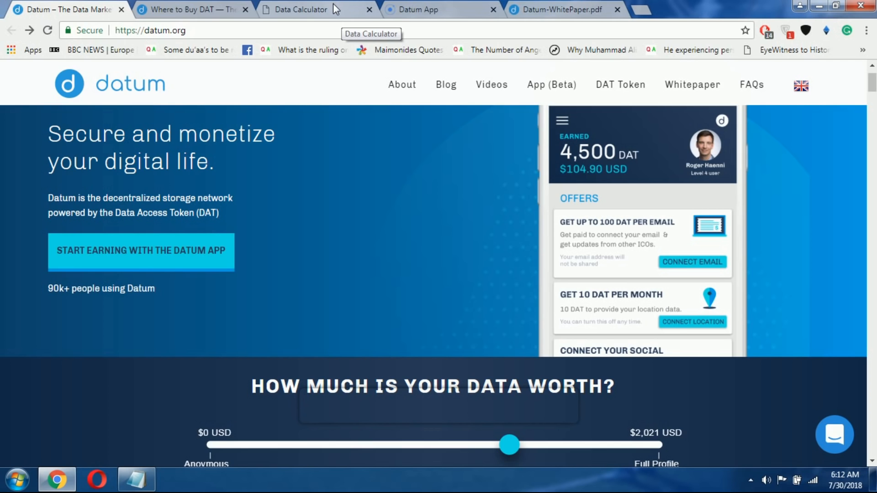
click(301, 9)
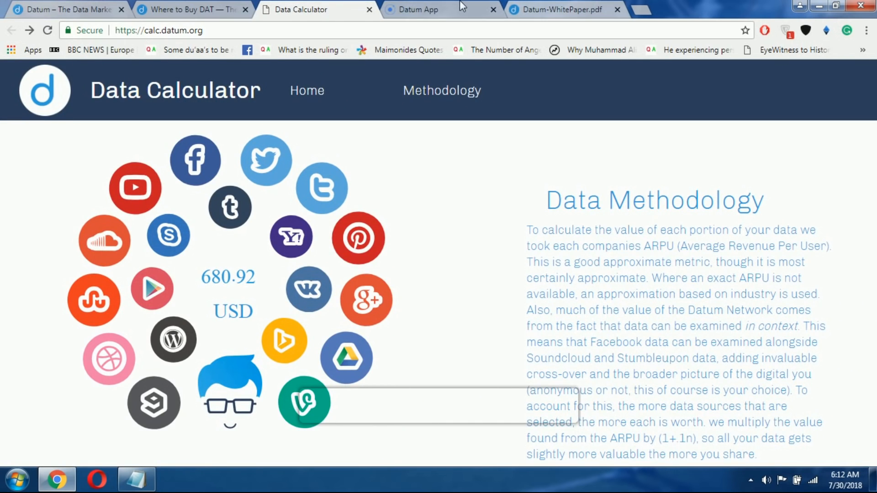
click(190, 10)
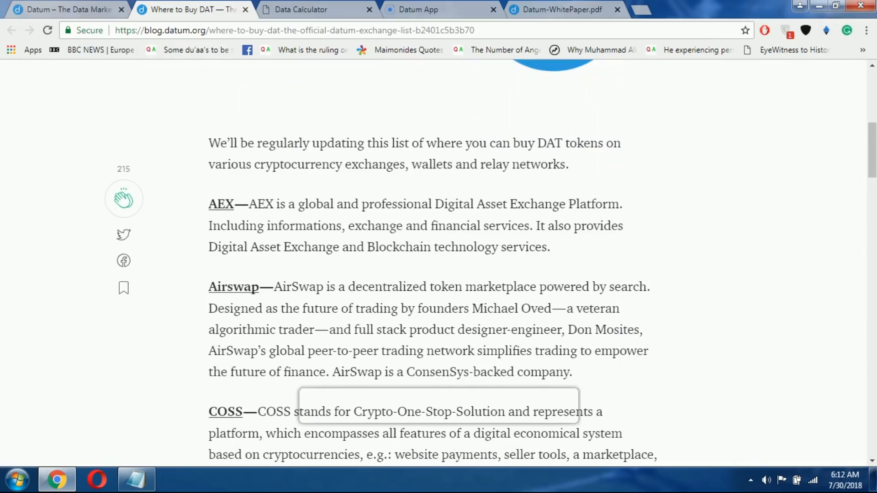
Read down the exchange list through OKEx to the 'Connect with Datum' section
scroll(down, 3)
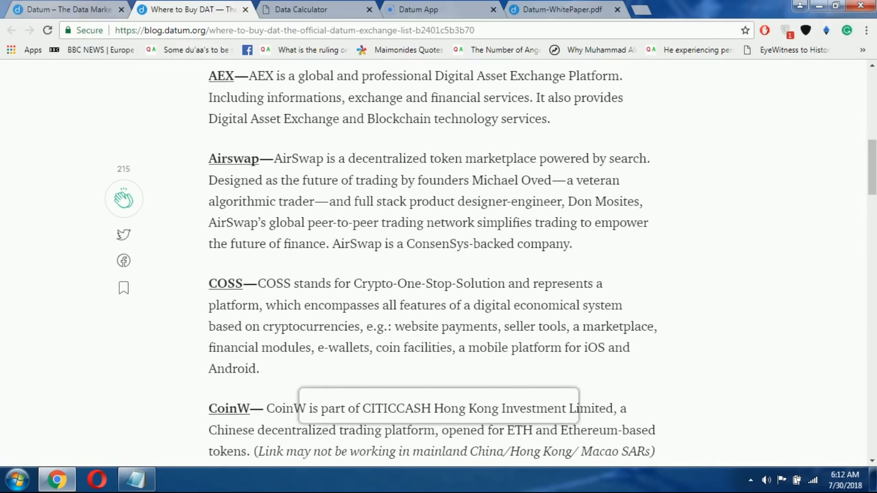
scroll(down, 3)
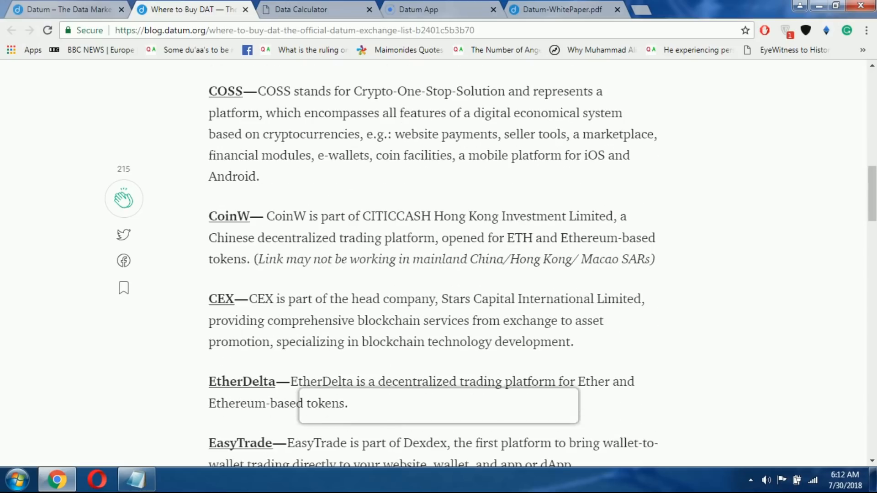
scroll(down, 3)
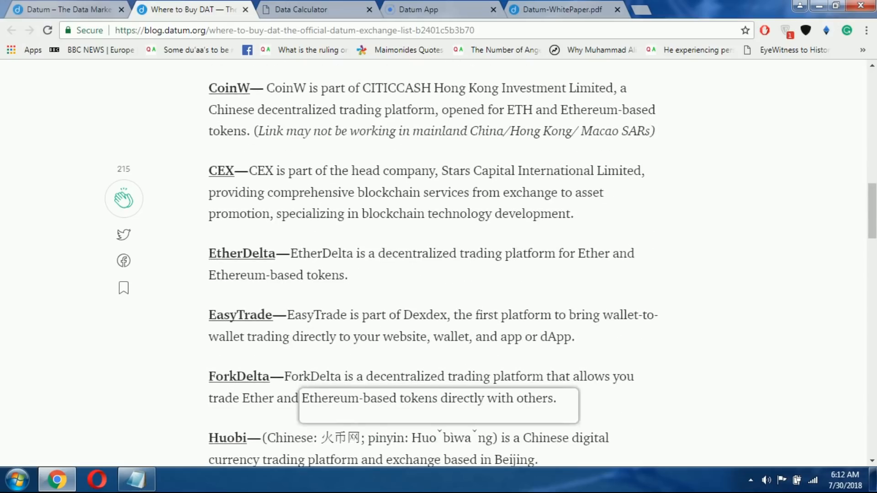
scroll(down, 3)
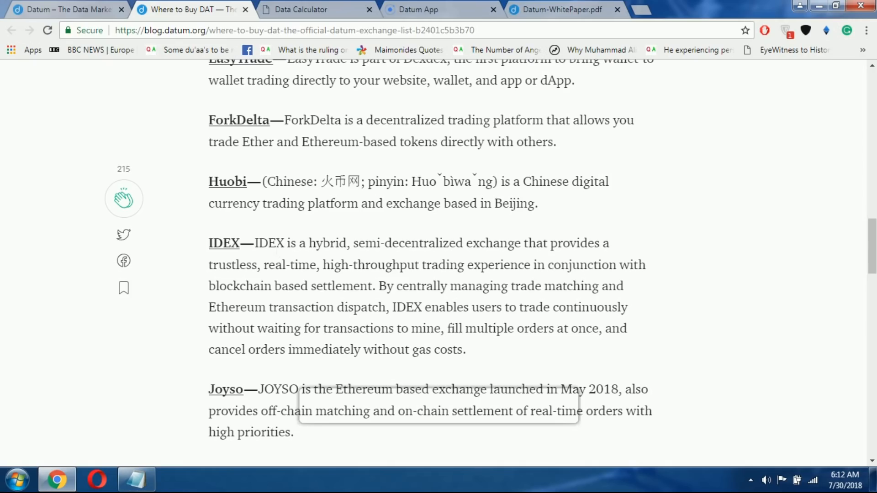
scroll(down, 3)
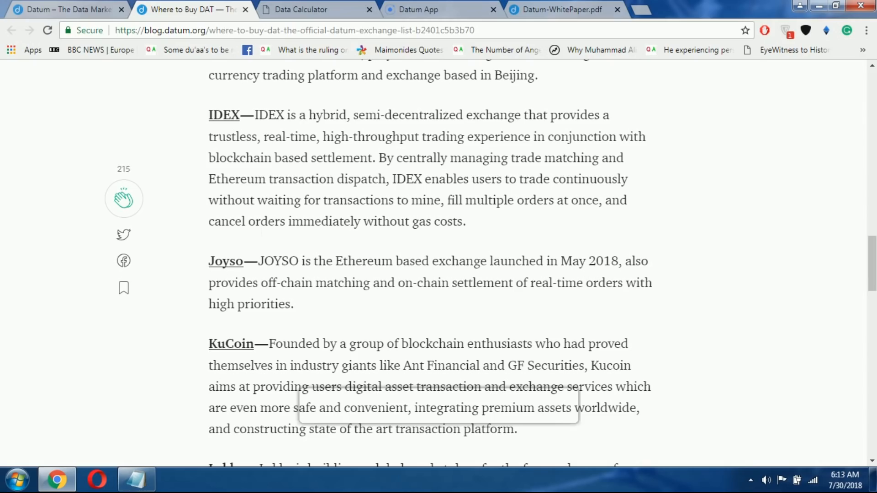
scroll(down, 3)
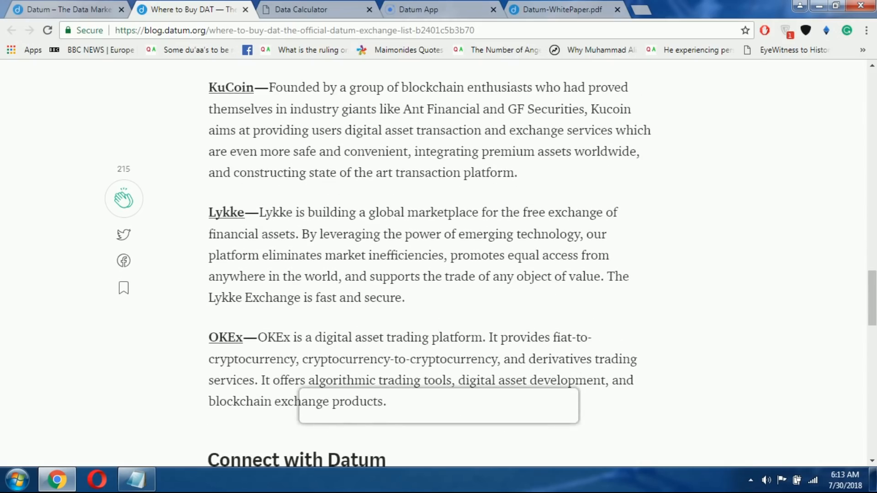
scroll(down, 3)
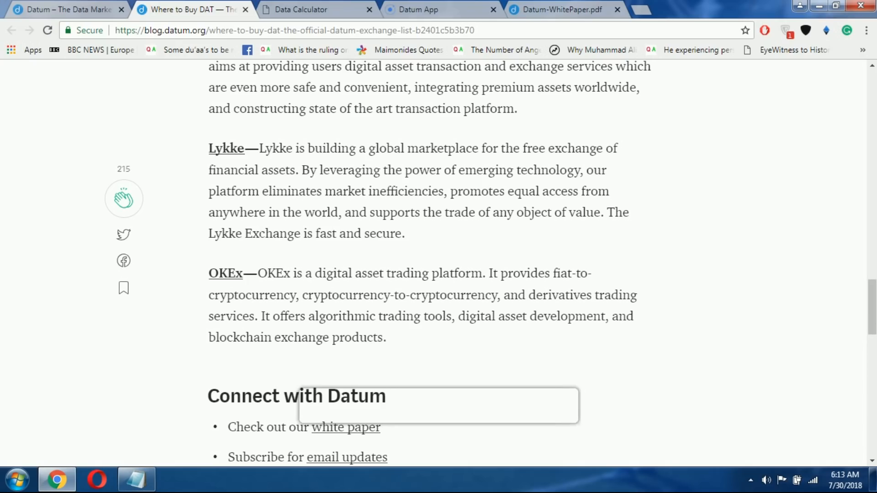
mouse_move(67, 9)
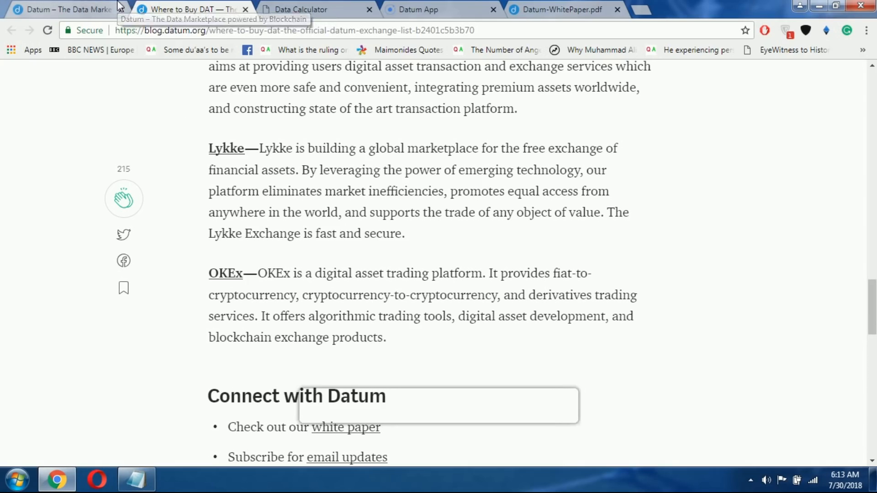
Return to the Datum homepage and scroll to the DAT exchange listing and press logos
click(62, 10)
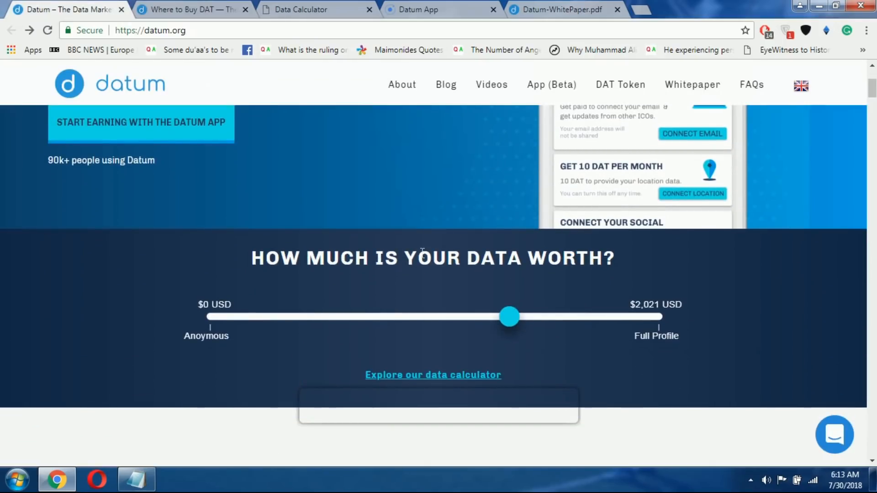
mouse_move(413, 252)
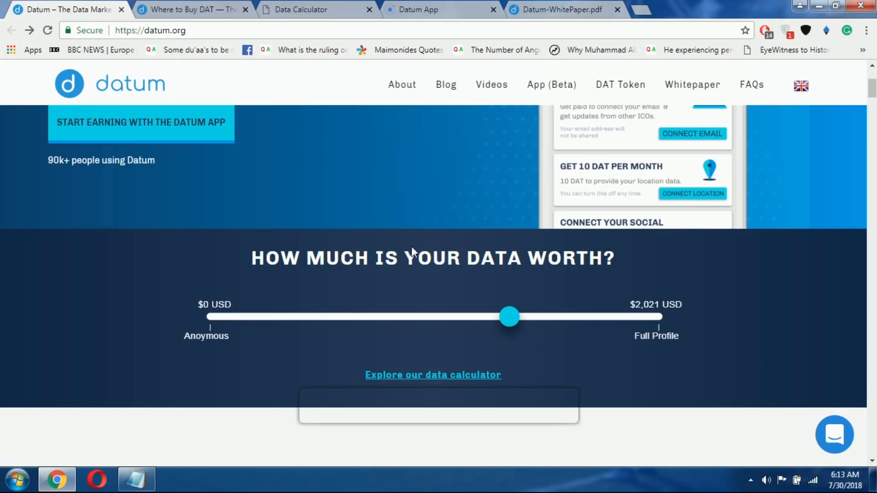
scroll(down, 3)
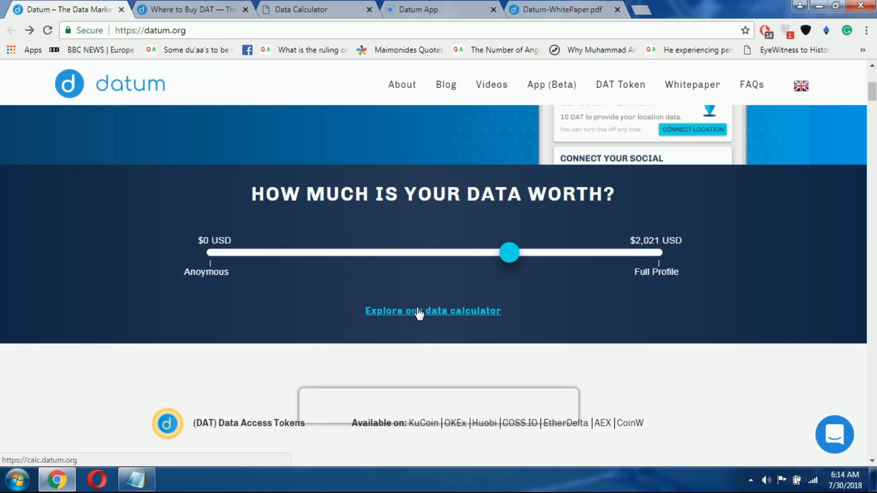
scroll(down, 3)
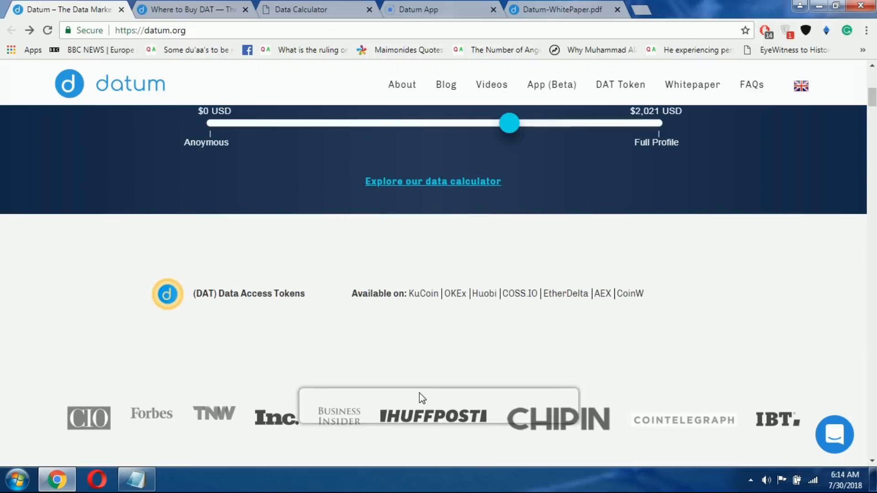
mouse_move(408, 397)
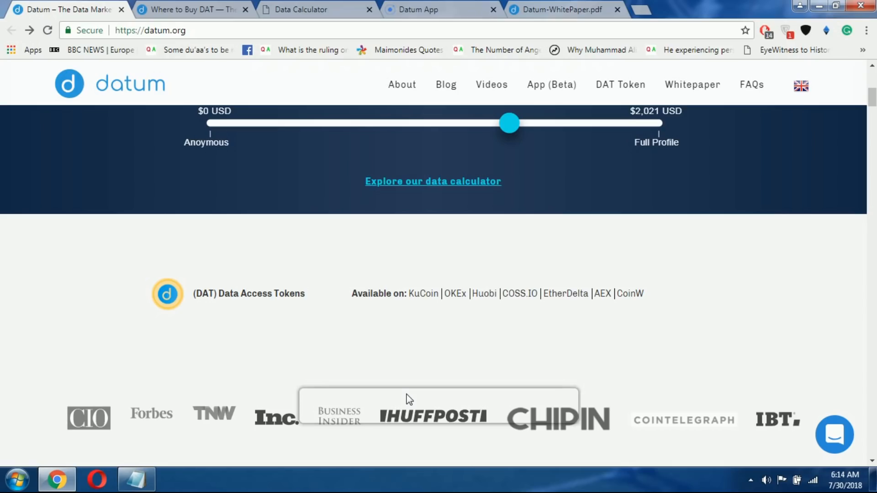
mouse_move(404, 322)
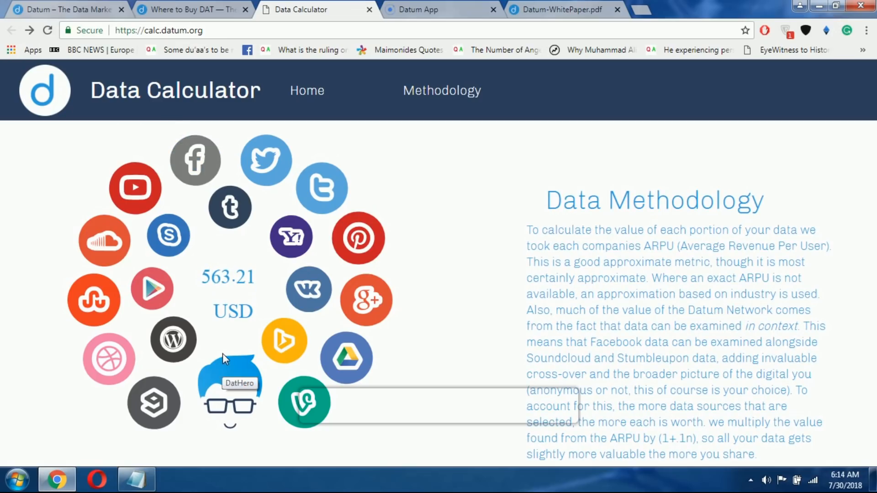
mouse_move(223, 342)
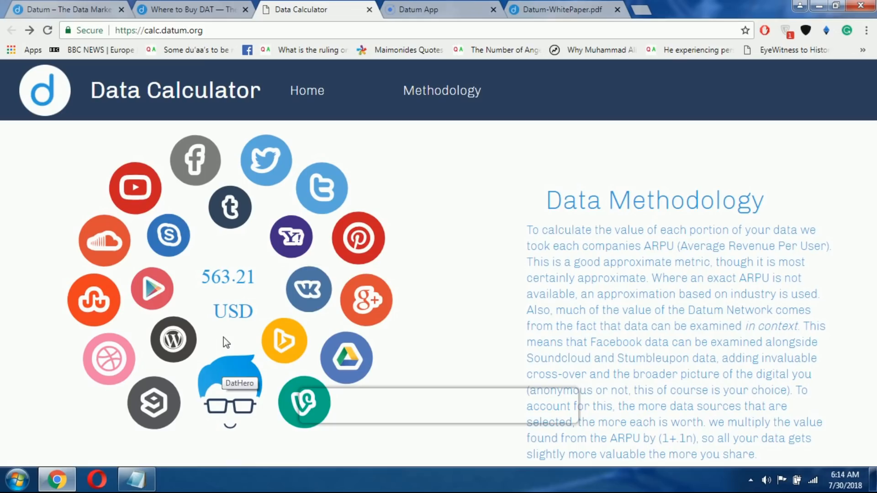
mouse_move(274, 173)
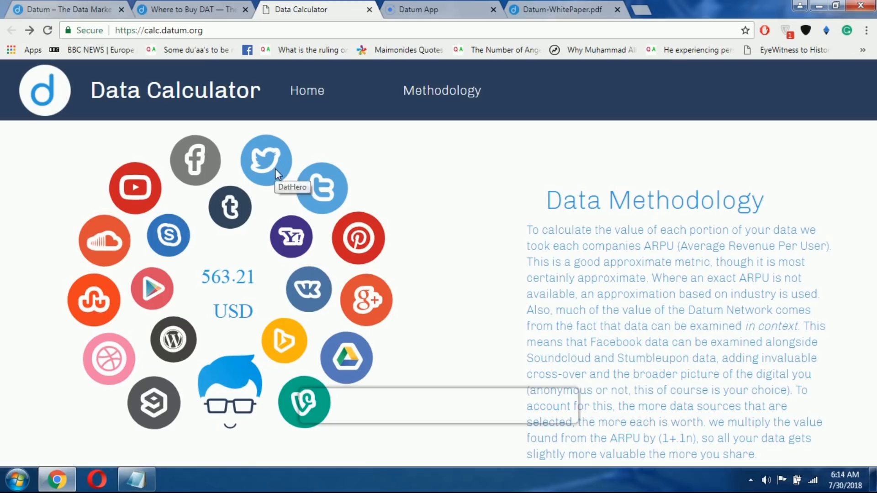
Deselect Twitter so the estimate drops to 529.62 USD, then return to the homepage
click(266, 160)
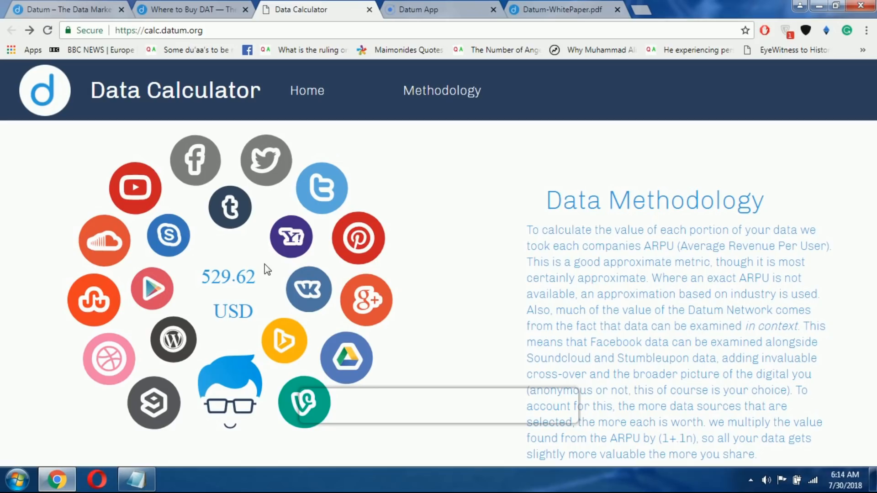
mouse_move(266, 269)
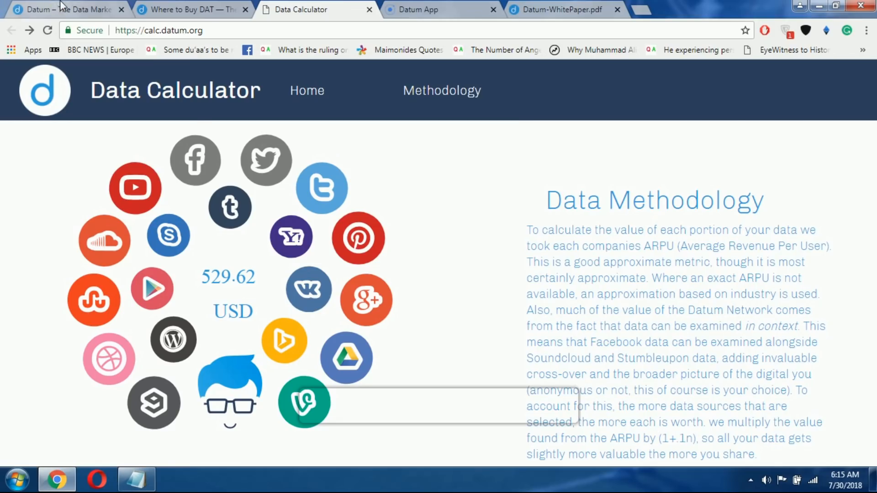
click(62, 9)
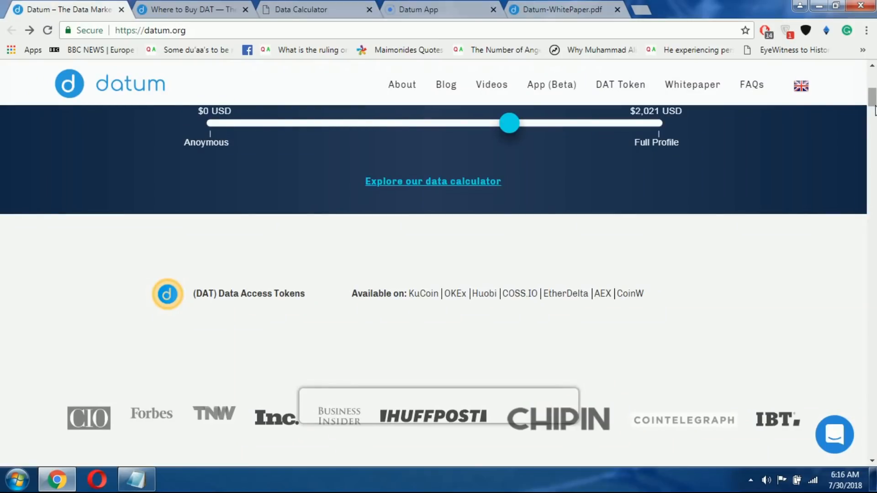
mouse_move(415, 9)
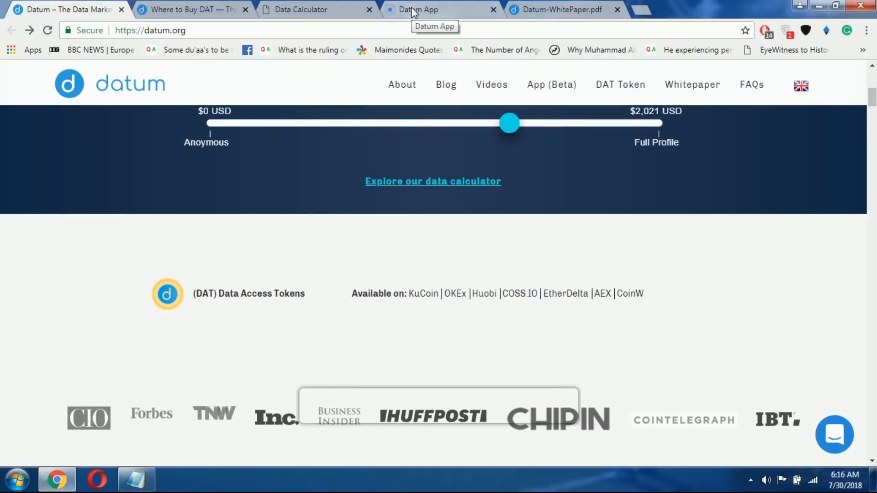
In the beta web app, reach Data Sources via the menu and start adding a data source
click(435, 10)
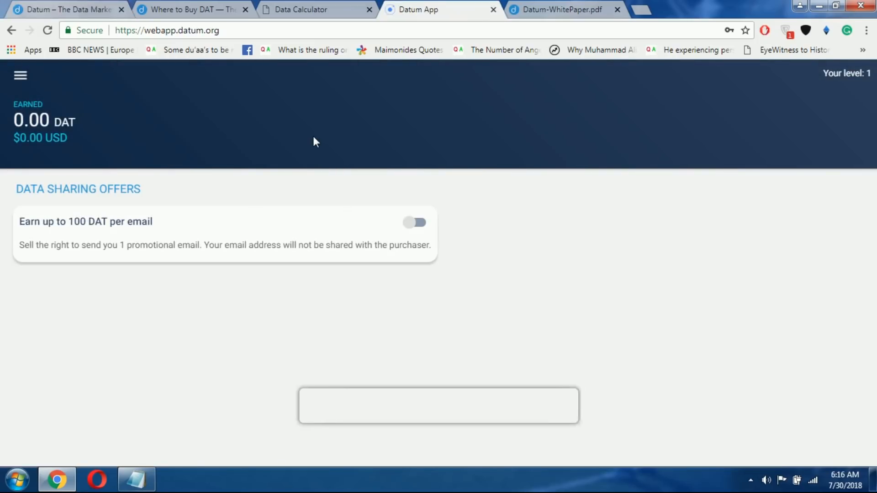
mouse_move(77, 202)
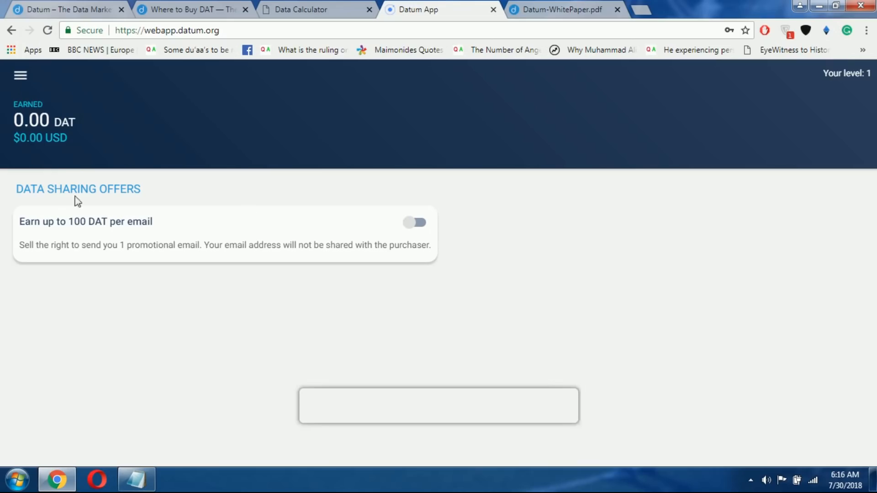
mouse_move(20, 76)
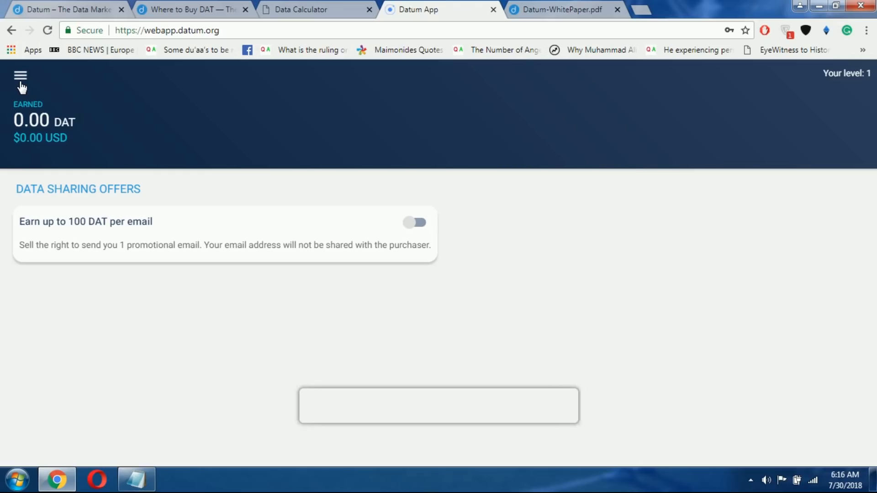
mouse_move(21, 90)
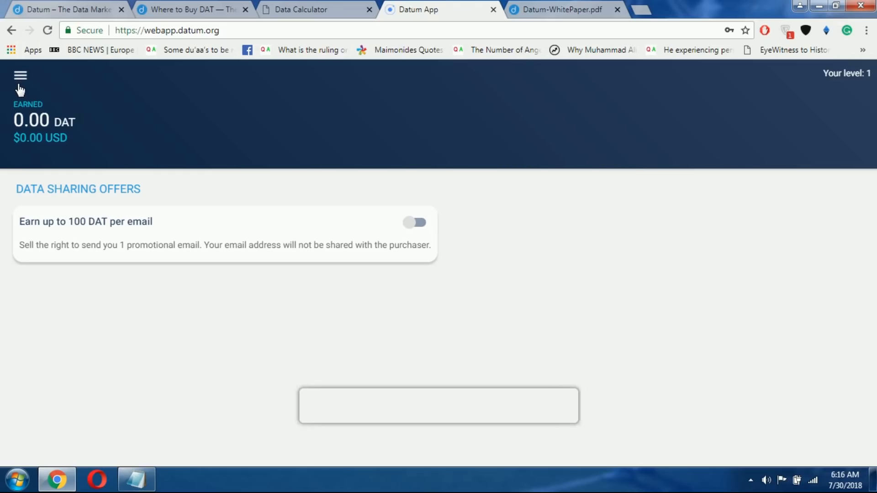
mouse_move(21, 92)
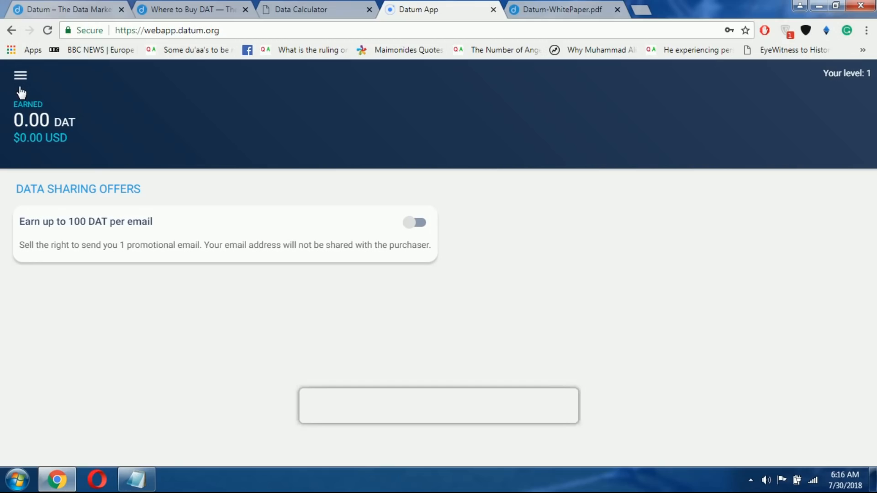
mouse_move(21, 87)
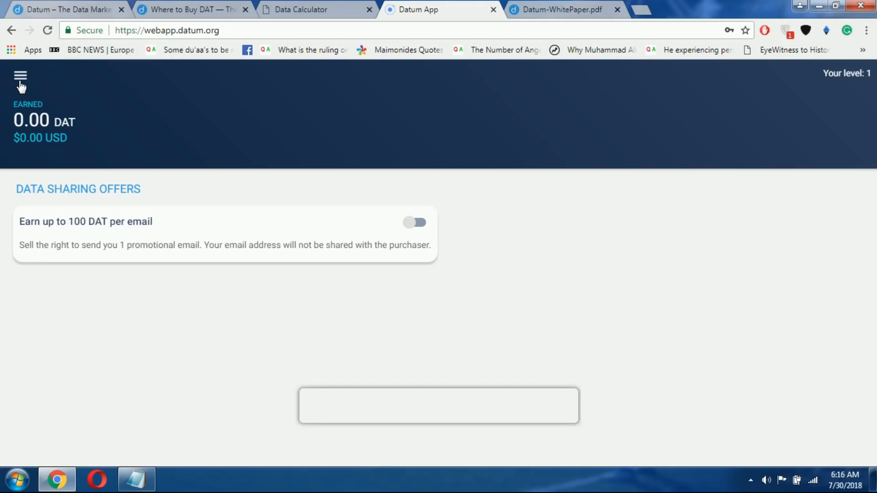
click(20, 76)
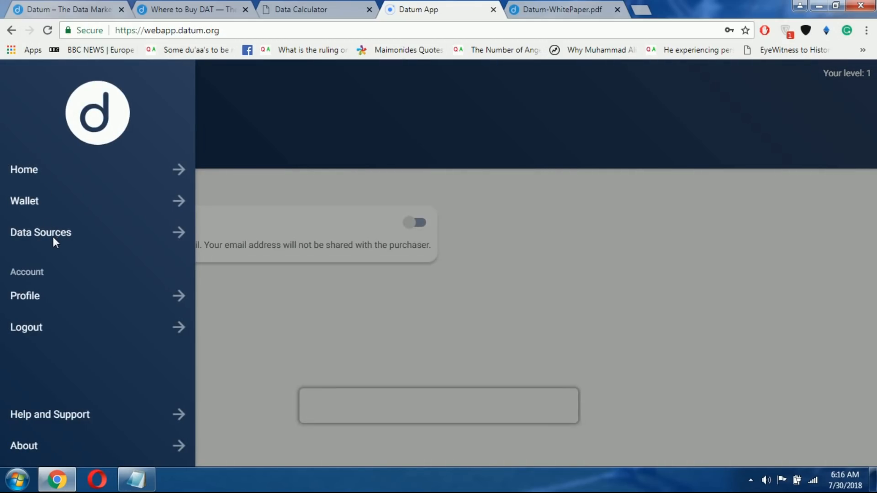
click(40, 232)
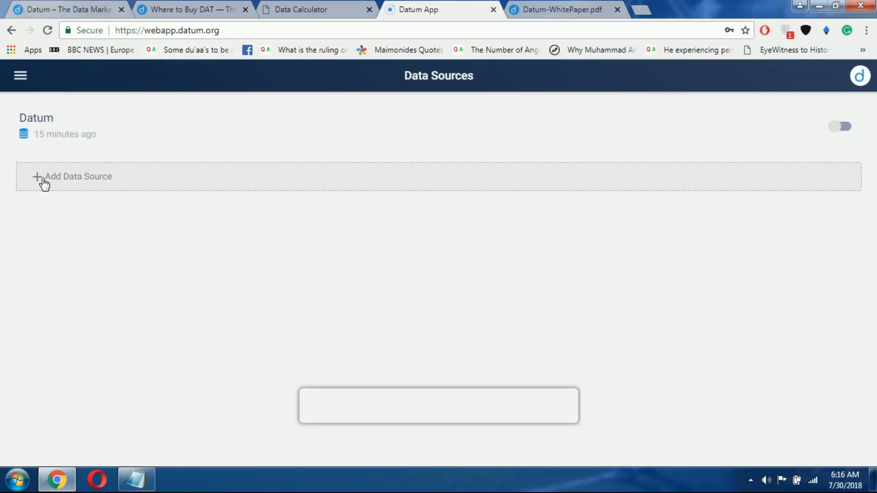
click(78, 177)
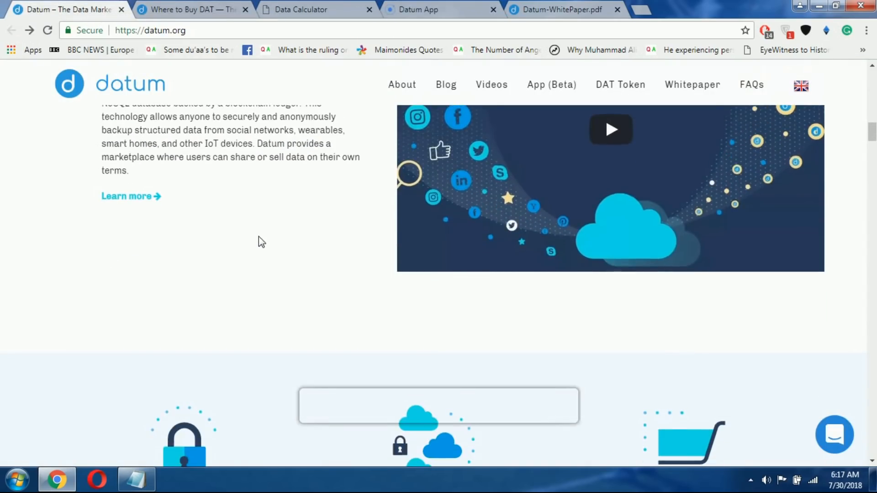
Scroll to the 'What is Datum?' section with its description and intro video
scroll(down, 3)
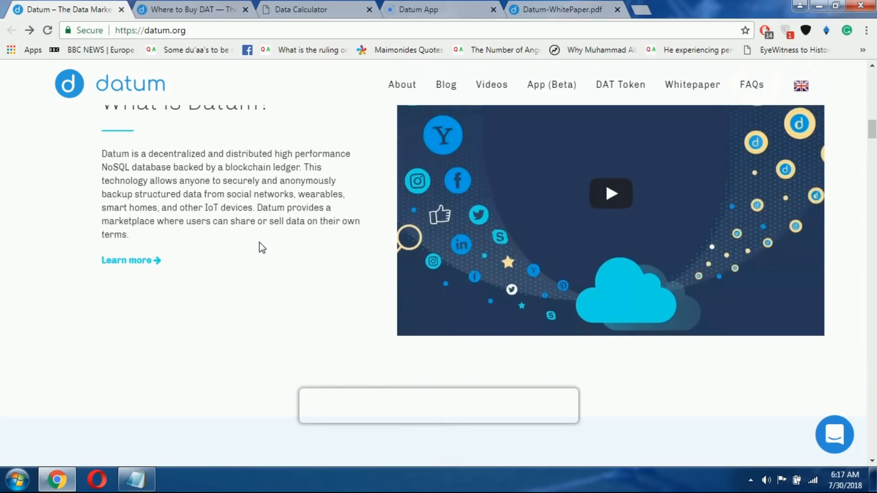
scroll(down, 3)
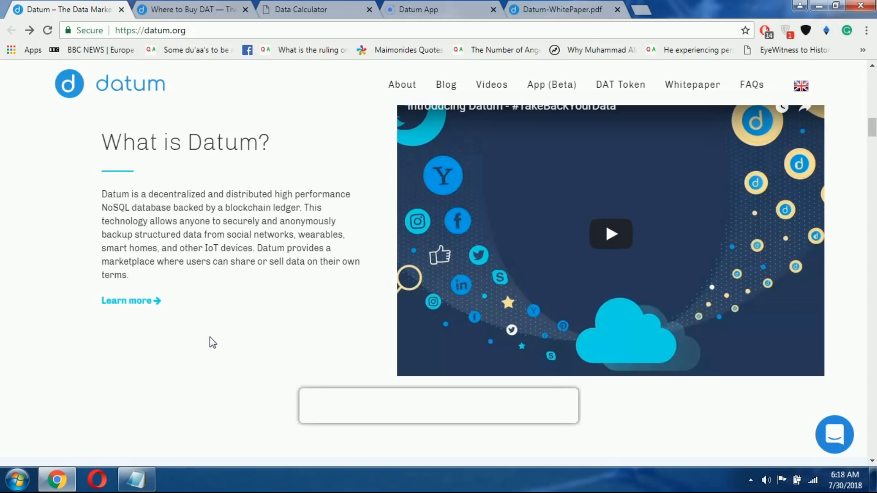
mouse_move(218, 325)
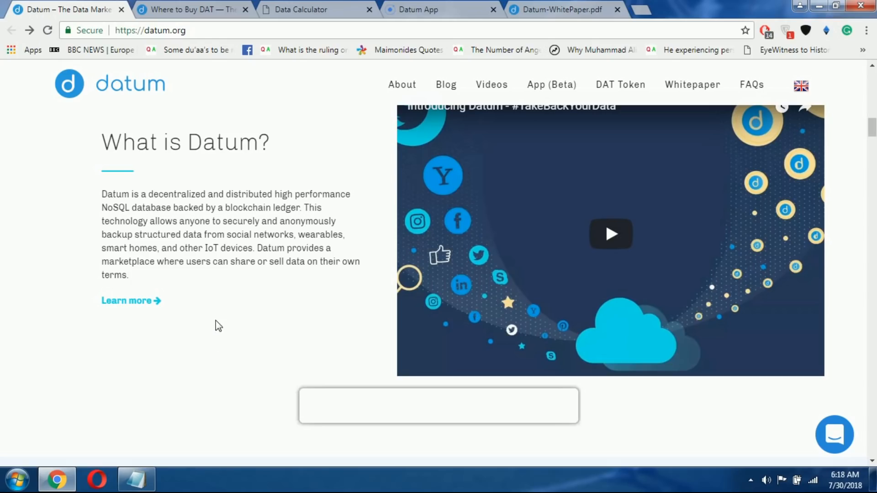
mouse_move(218, 327)
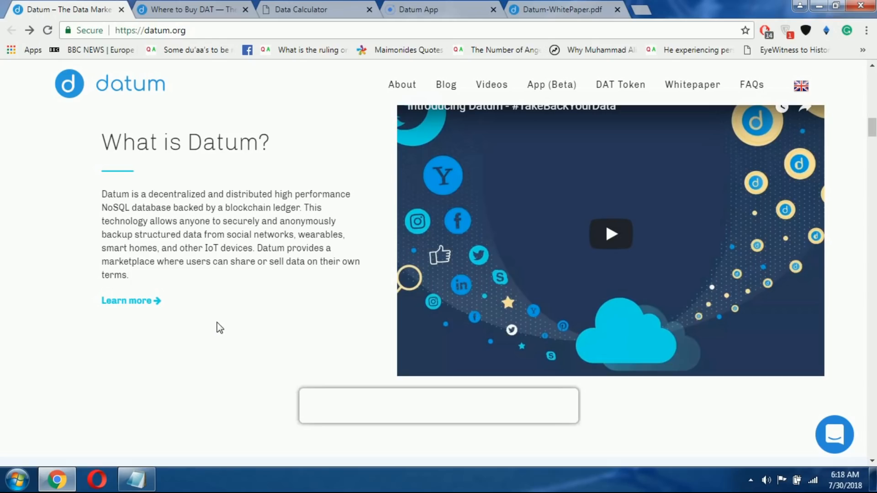
mouse_move(224, 325)
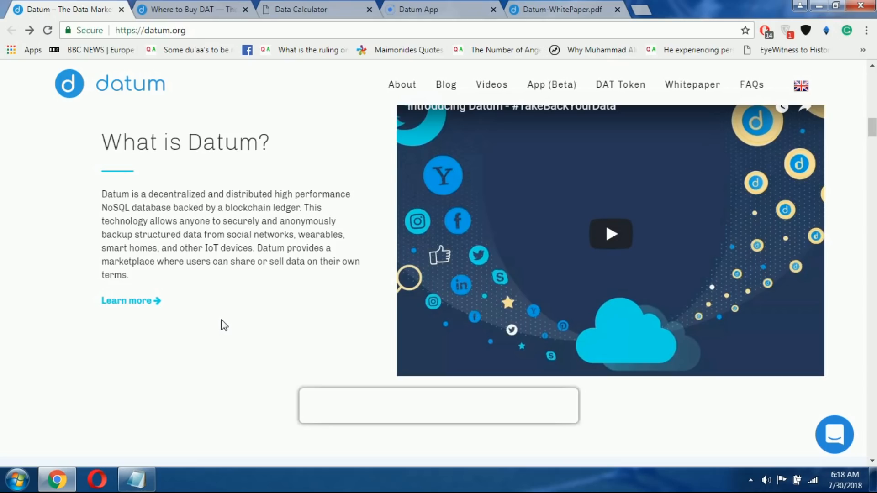
mouse_move(252, 310)
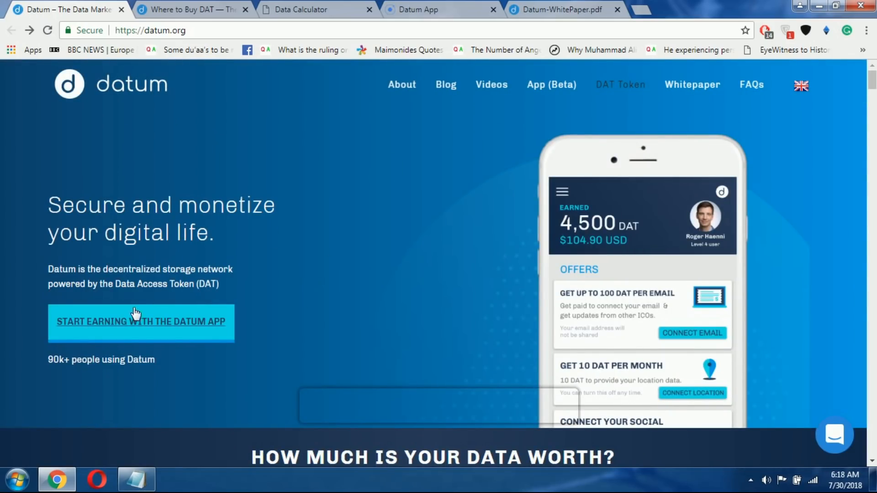
mouse_move(339, 234)
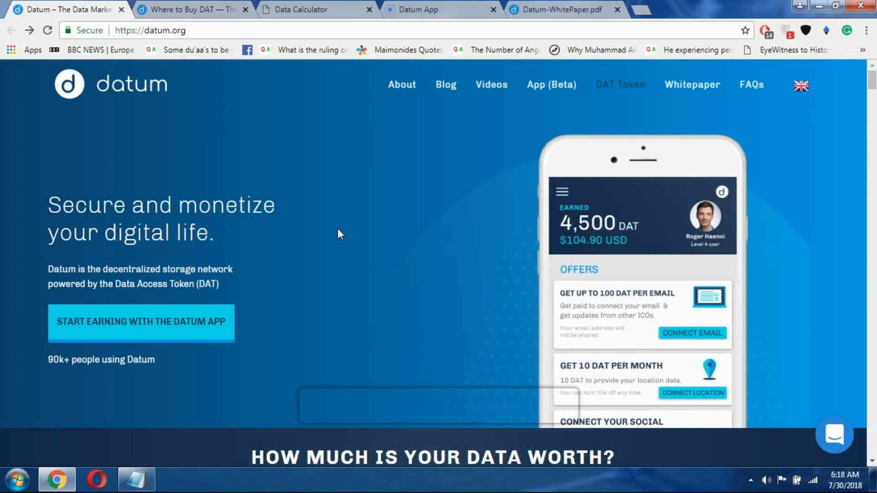
Switch to Datum-WhitePaper.pdf and scroll past the cover and disclaimer to Use Cases
click(559, 10)
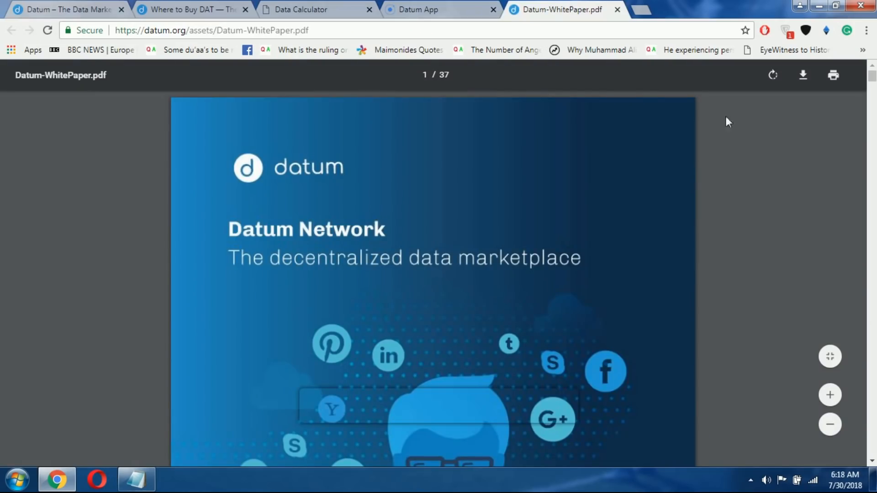
scroll(down, 3)
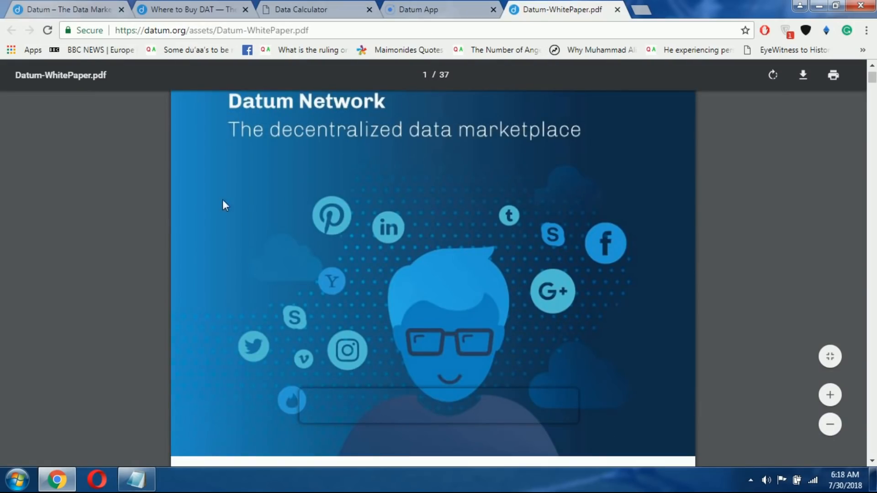
mouse_move(250, 175)
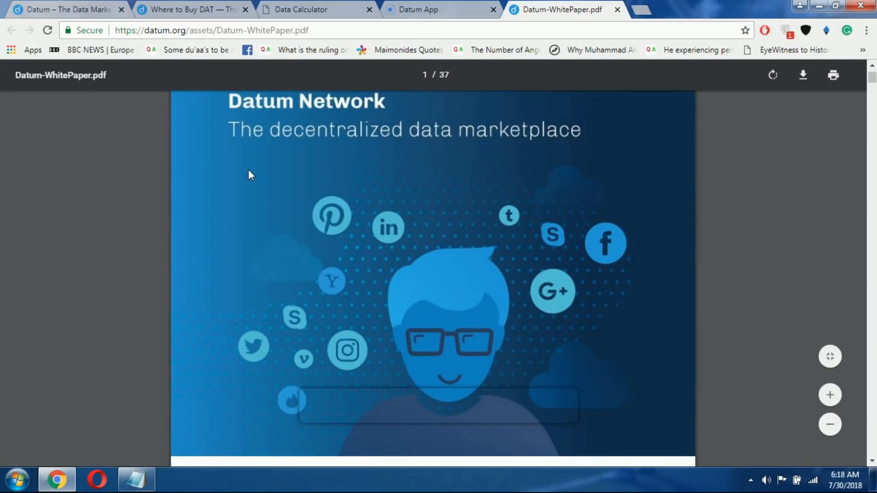
scroll(down, 3)
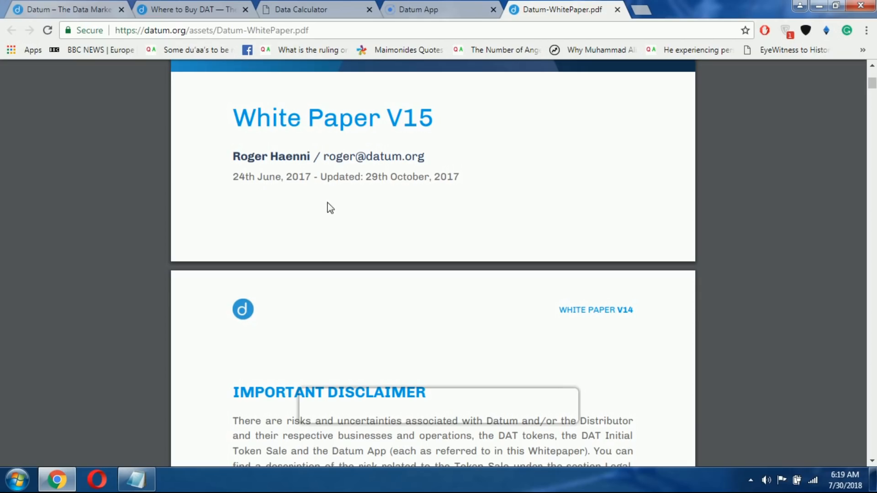
scroll(down, 3)
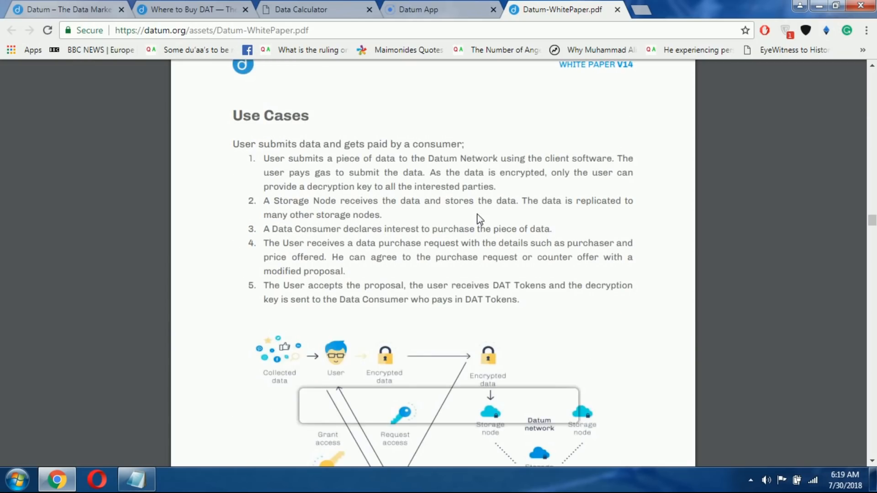
Scroll to the Use Cases data-flow diagram from collected data to data consumer
scroll(down, 3)
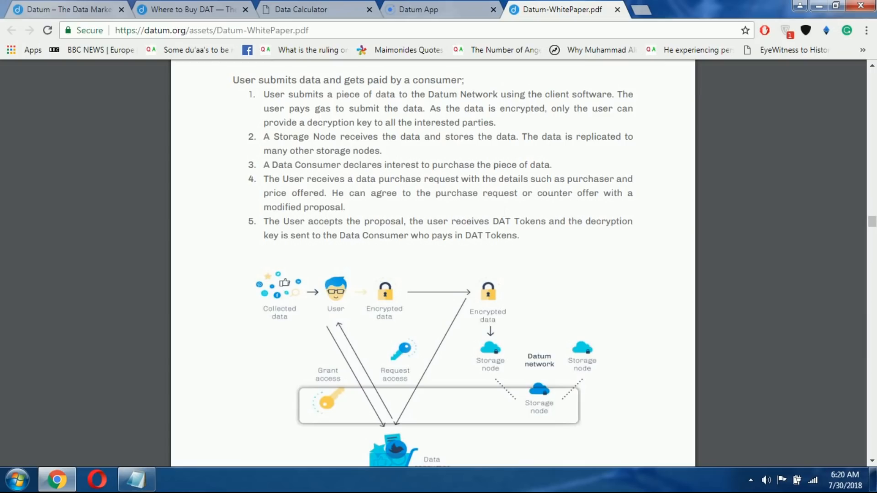
scroll(down, 3)
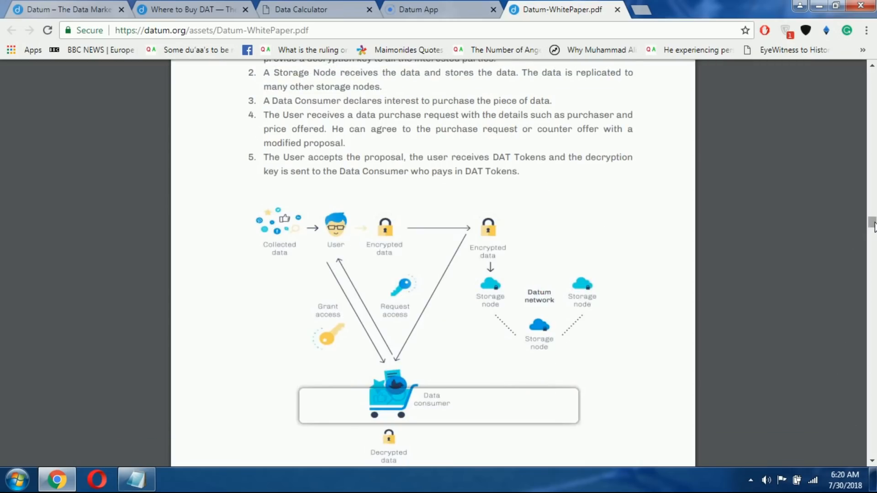
Scroll past the Datum Artifact Structure to the DAT token crowdsale details
scroll(down, 3)
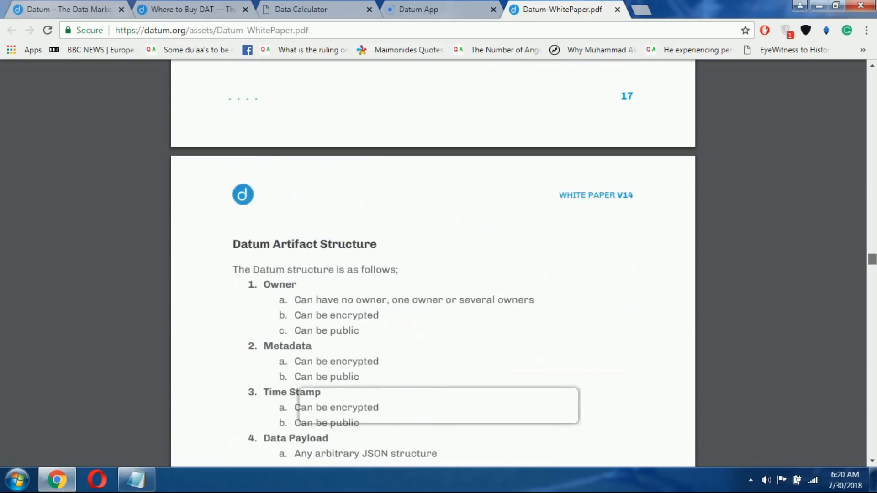
scroll(down, 3)
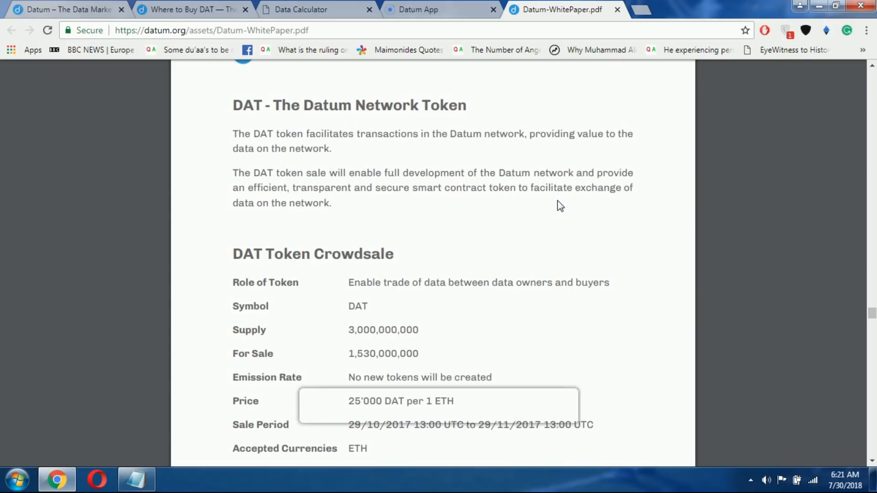
mouse_move(506, 245)
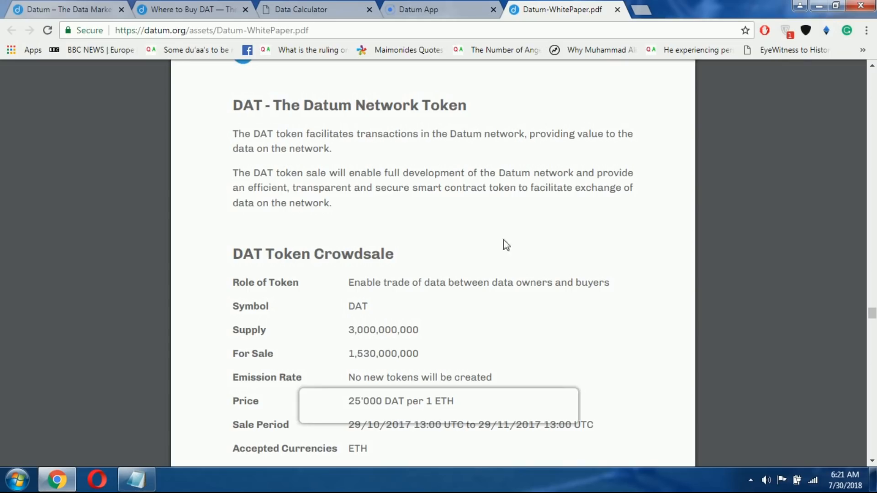
mouse_move(519, 278)
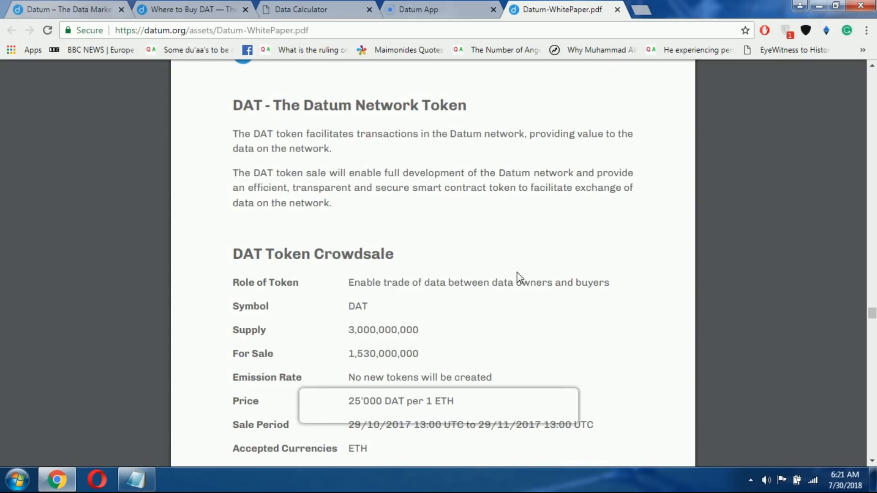
Scroll through the crowdsale table's goals to the DAT Allocation Overview heading
scroll(down, 3)
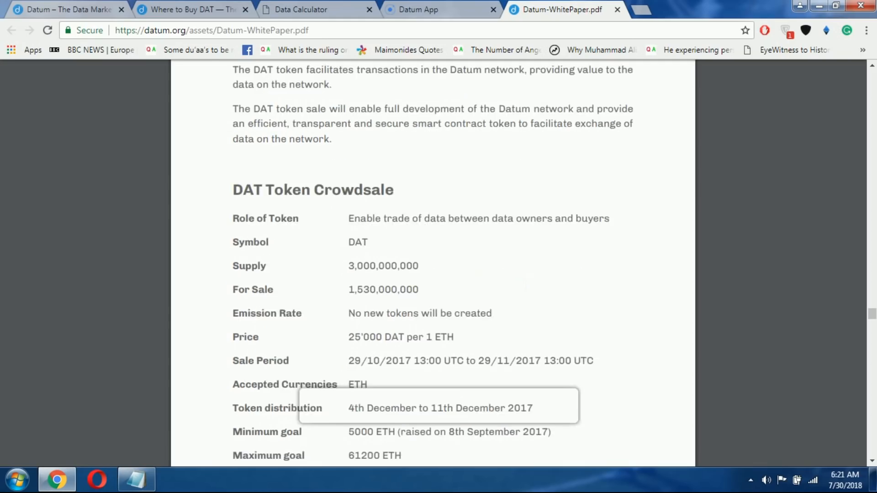
scroll(down, 3)
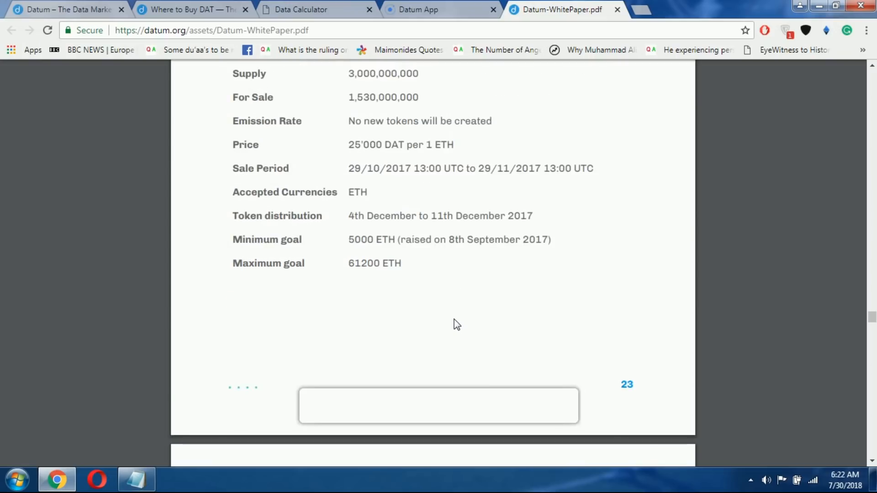
scroll(down, 3)
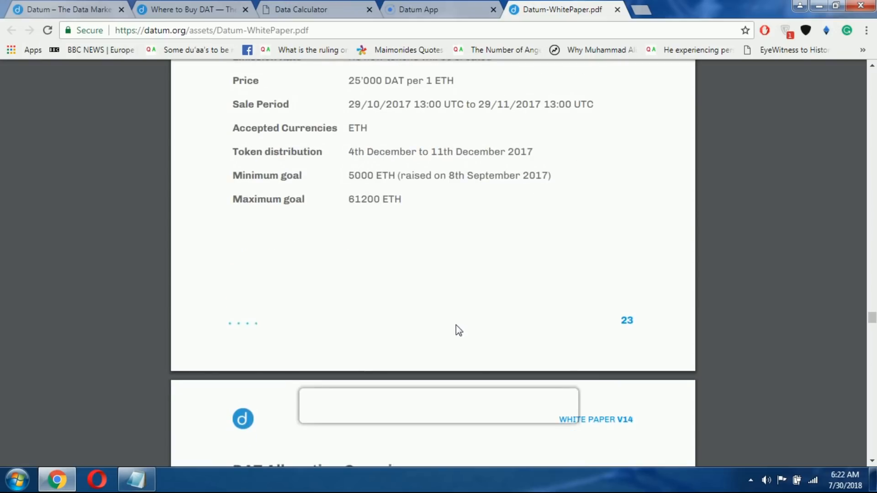
mouse_move(451, 311)
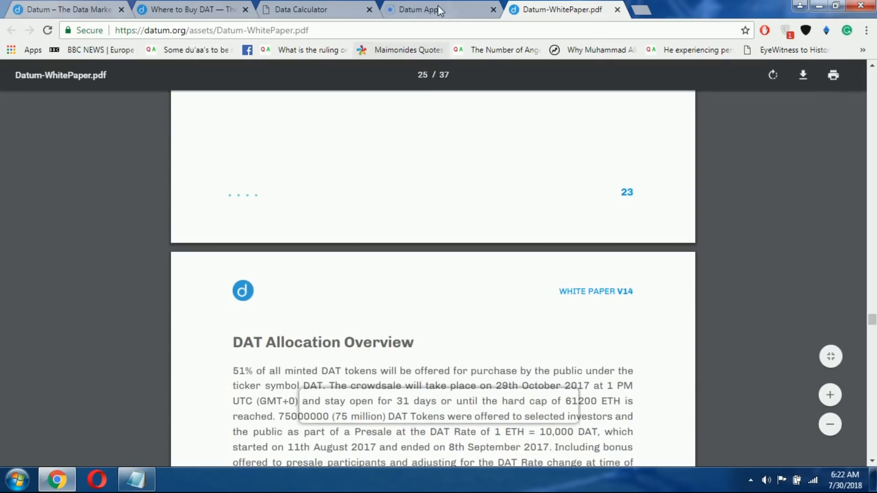
click(416, 10)
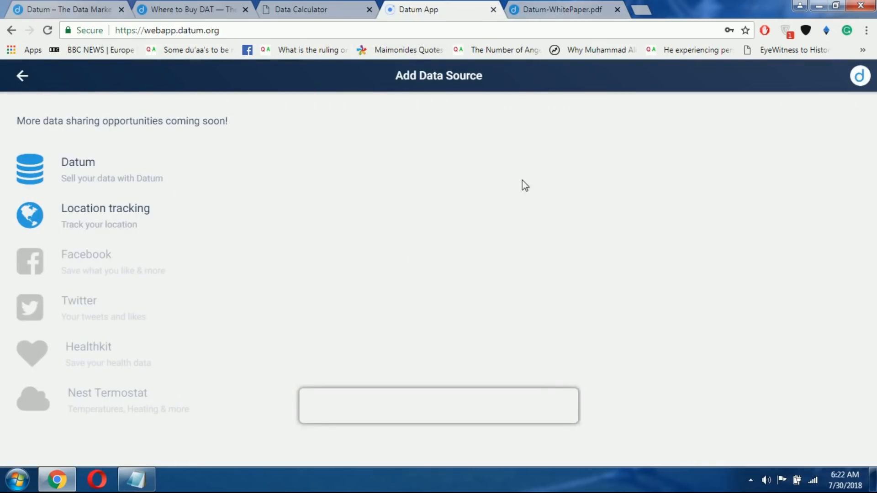
click(311, 9)
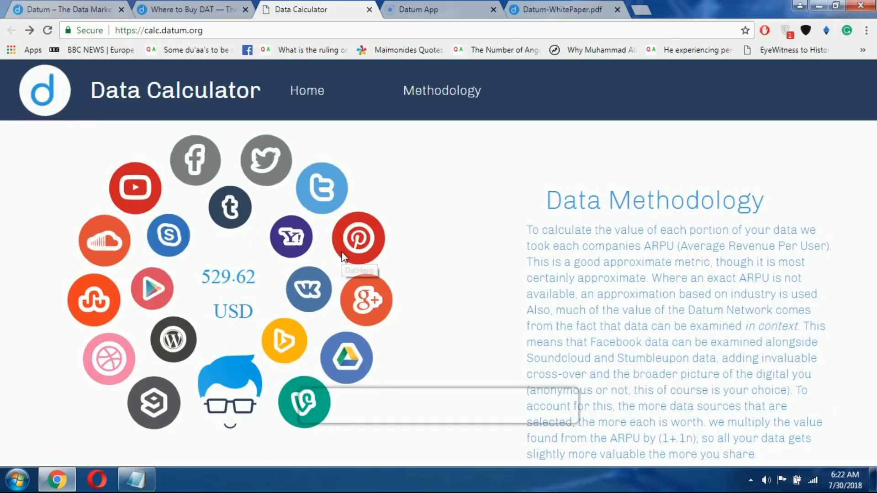
click(559, 10)
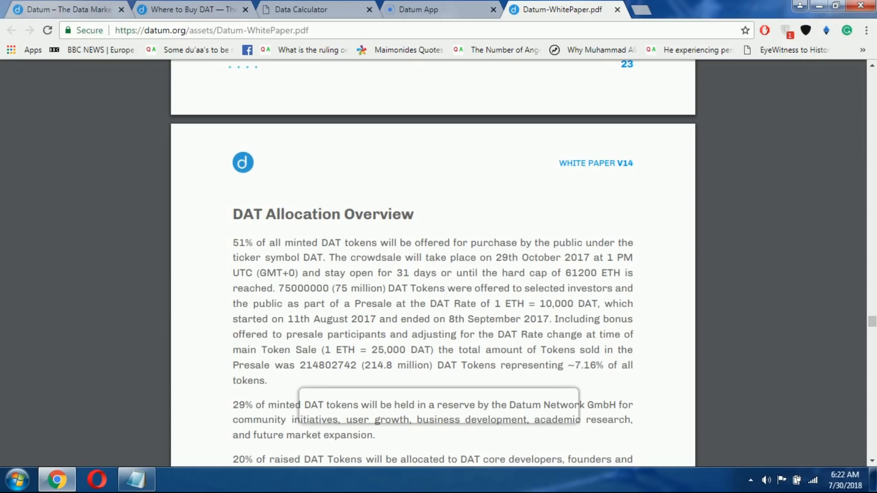
Scroll past the allocation pie charts, budget and governance to the Conclusion page
scroll(down, 3)
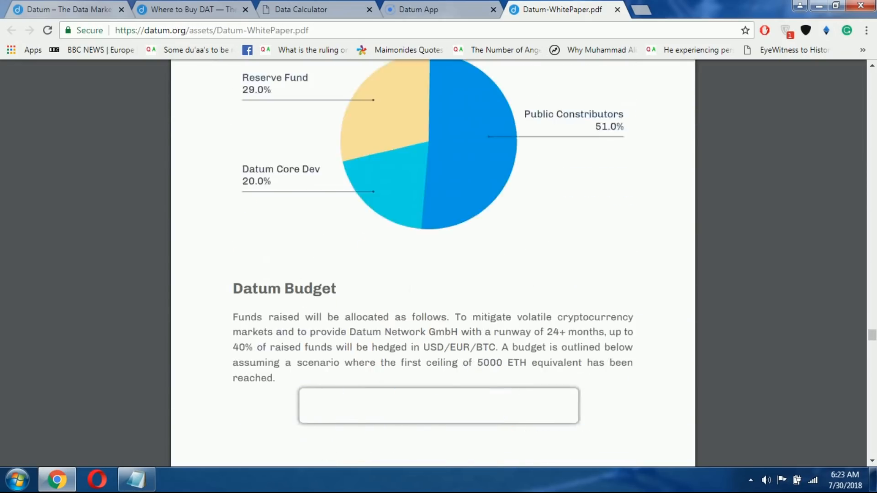
scroll(down, 3)
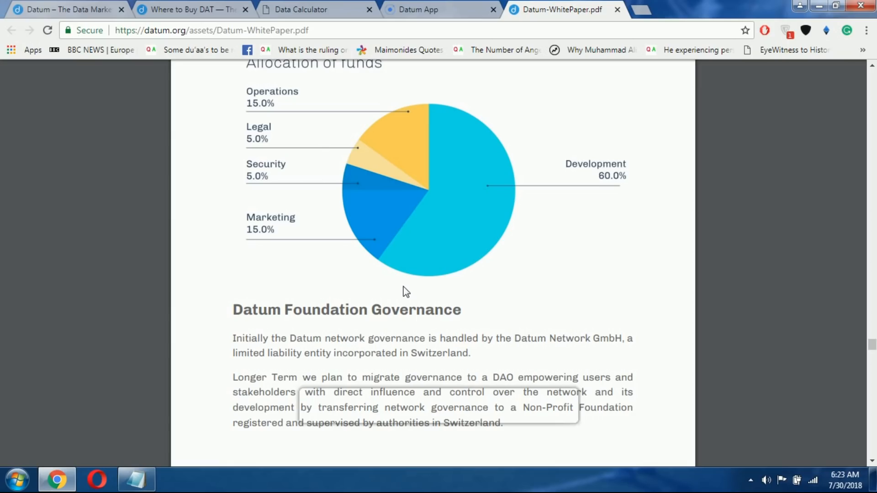
scroll(down, 3)
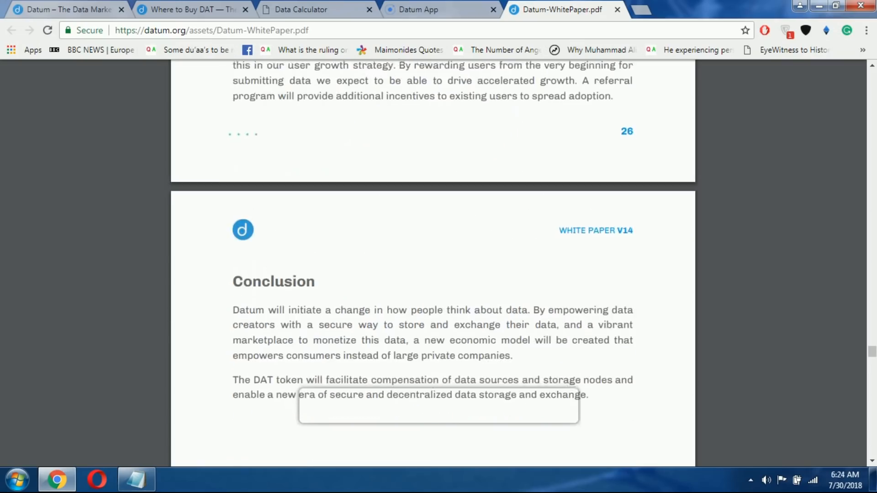
Scroll the whitepaper through the Team, Advisory Board and KPMG Switzerland pages to Acknowledgements and Contact
scroll(down, 3)
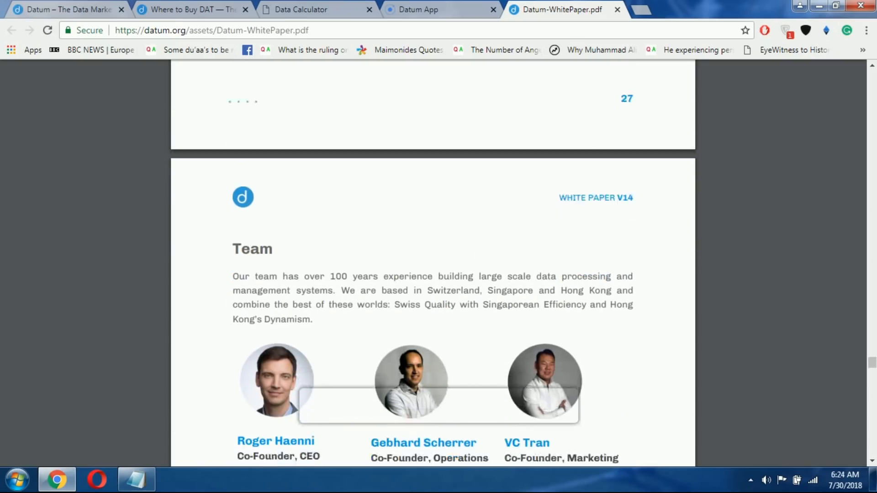
scroll(down, 3)
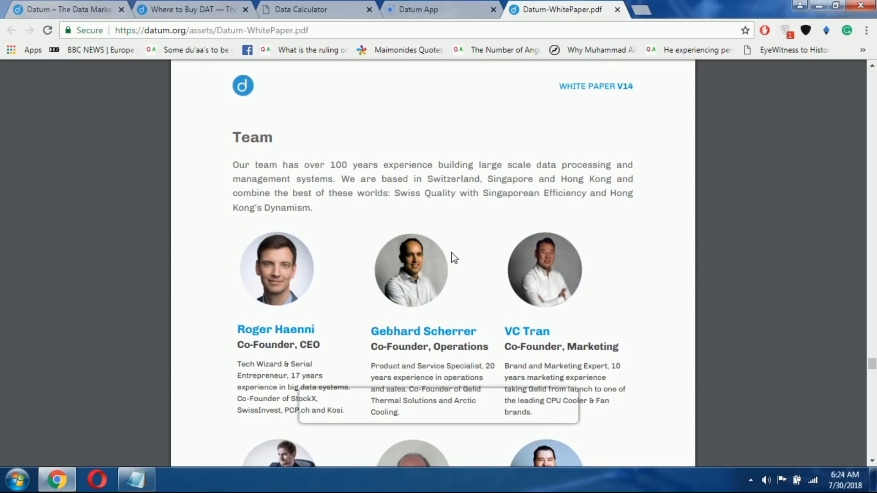
mouse_move(452, 259)
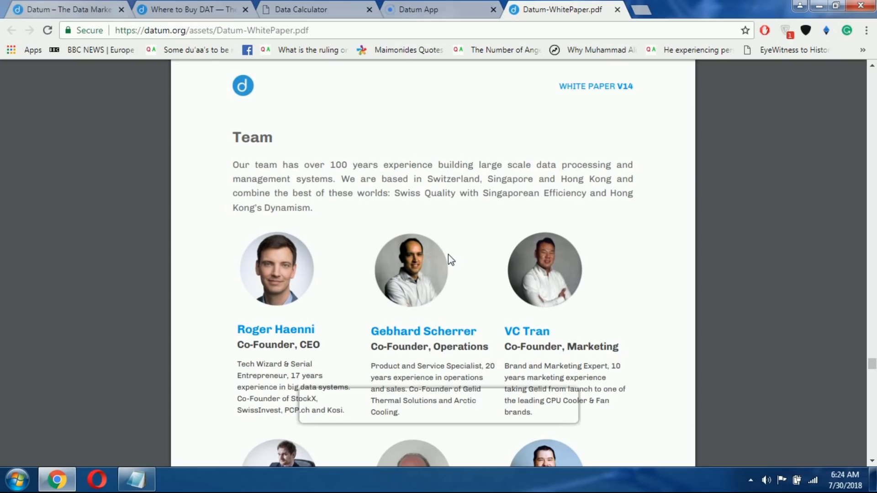
scroll(down, 3)
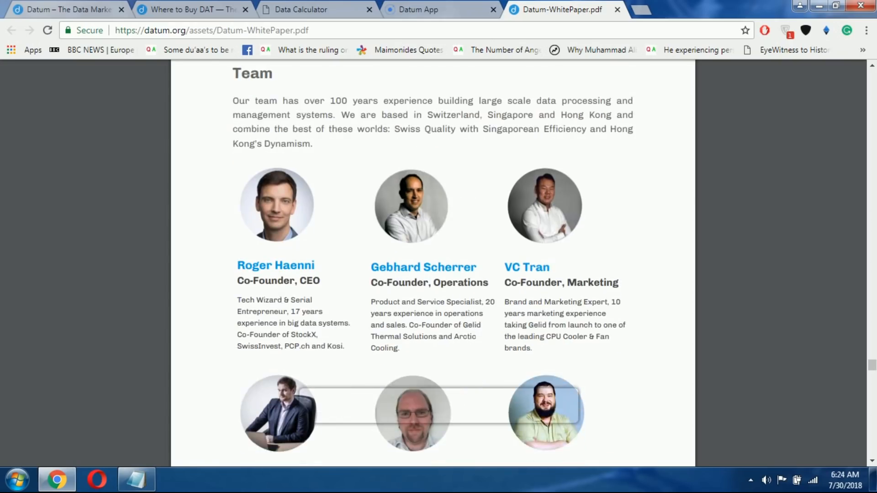
scroll(down, 3)
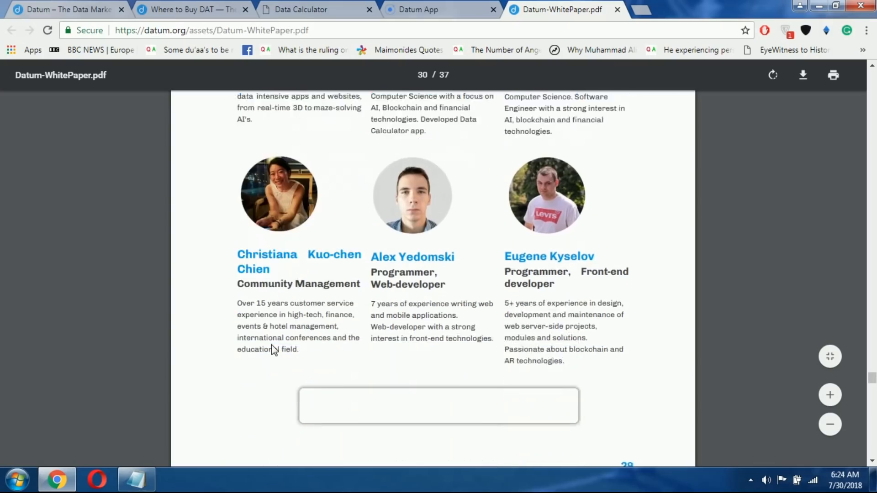
scroll(down, 3)
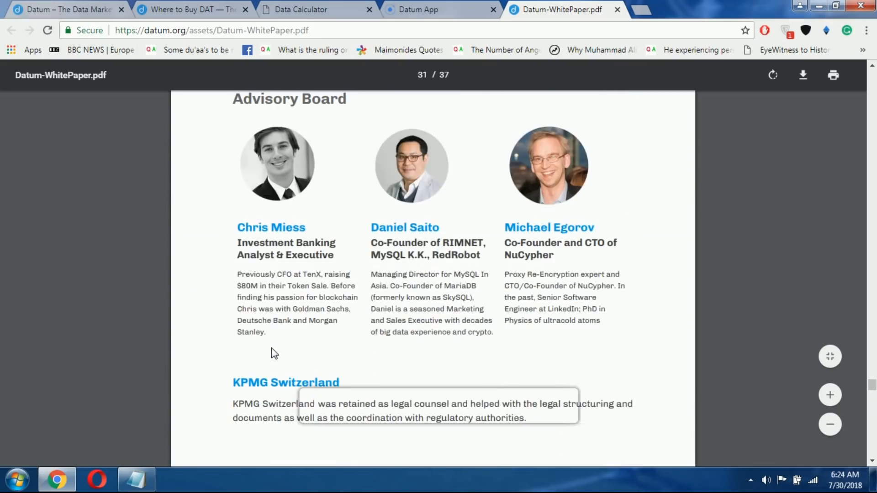
scroll(down, 3)
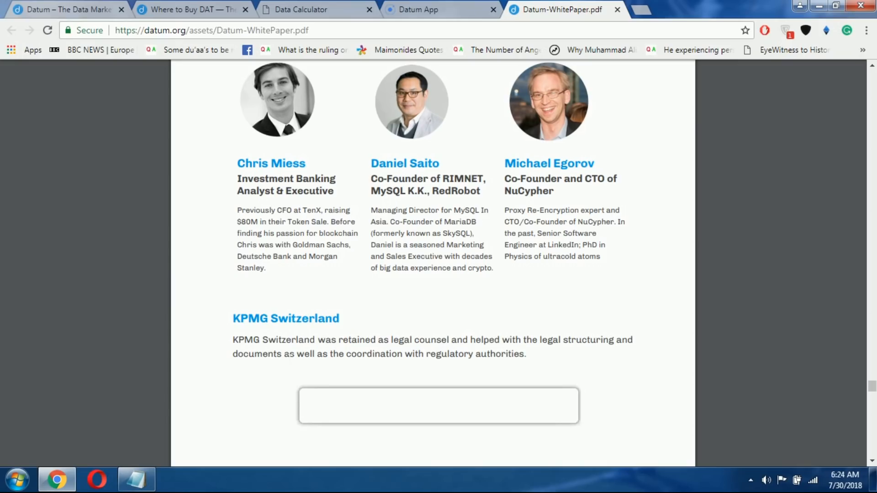
scroll(down, 3)
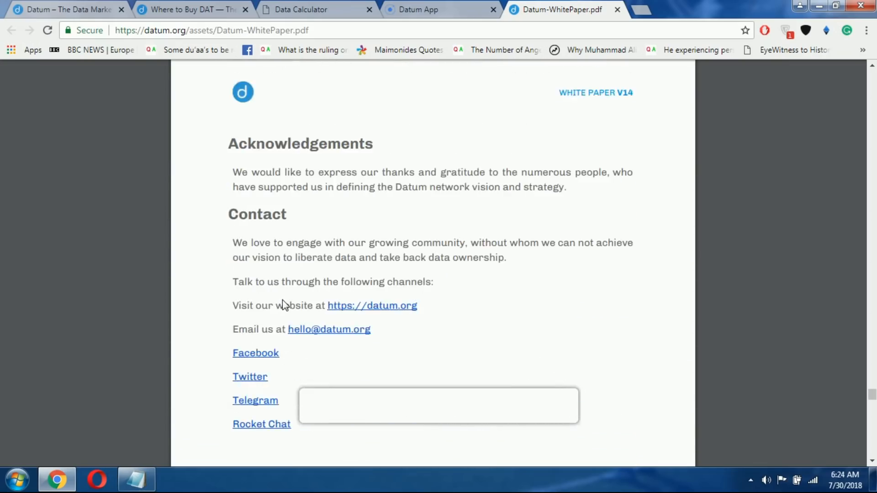
Scroll past the Contact links to the end of page 31 and the Datum Token, Legal and Crowdsale heading
scroll(down, 3)
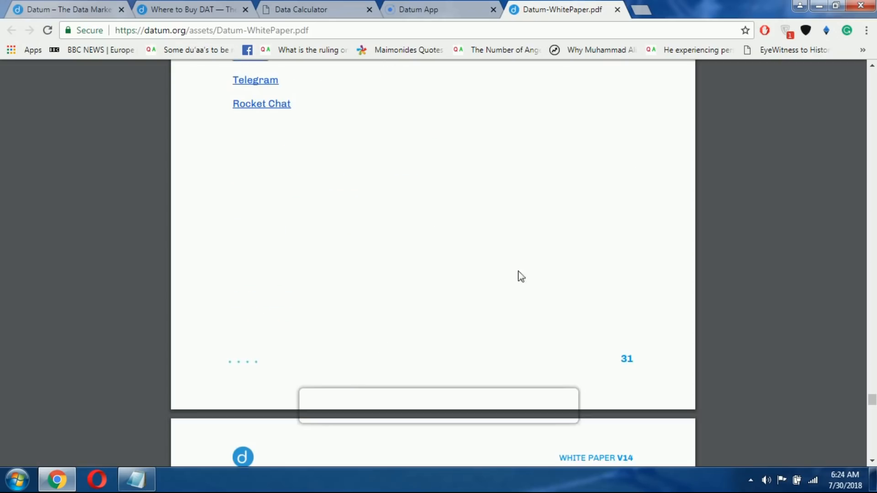
scroll(down, 3)
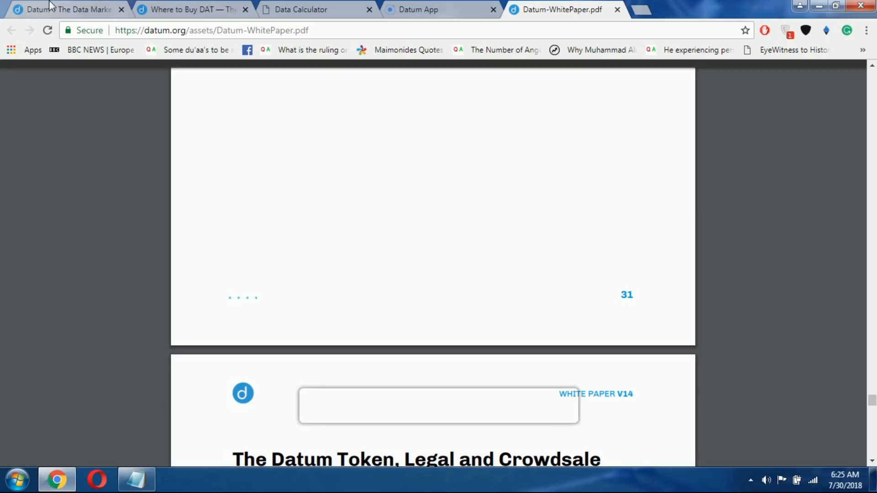
Return to the Datum homepage and scroll down to the footer's Telegram community link
click(67, 9)
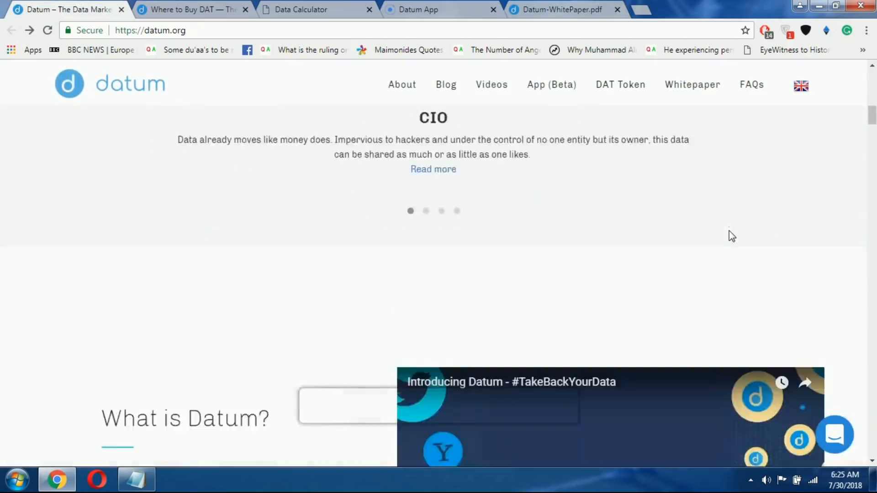
scroll(down, 3)
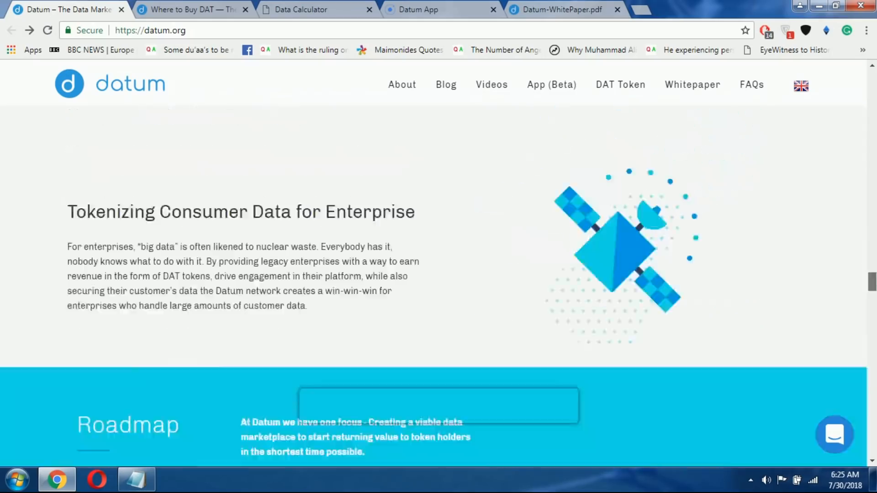
scroll(down, 3)
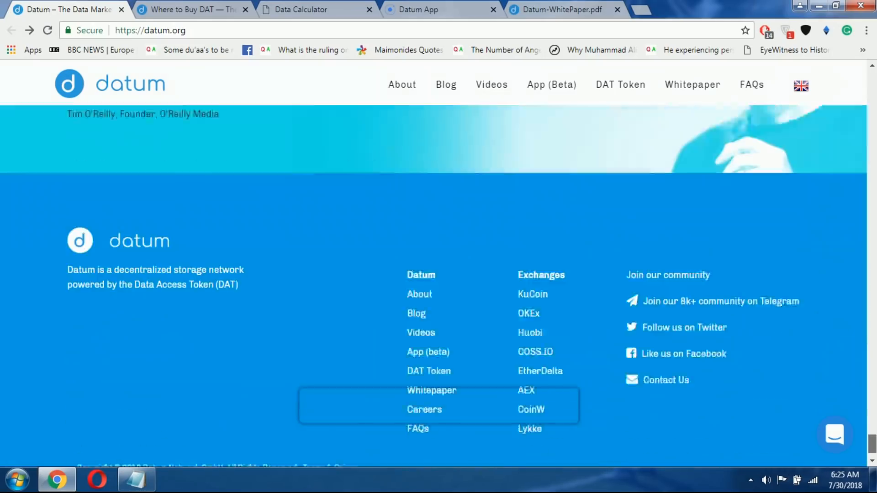
scroll(down, 3)
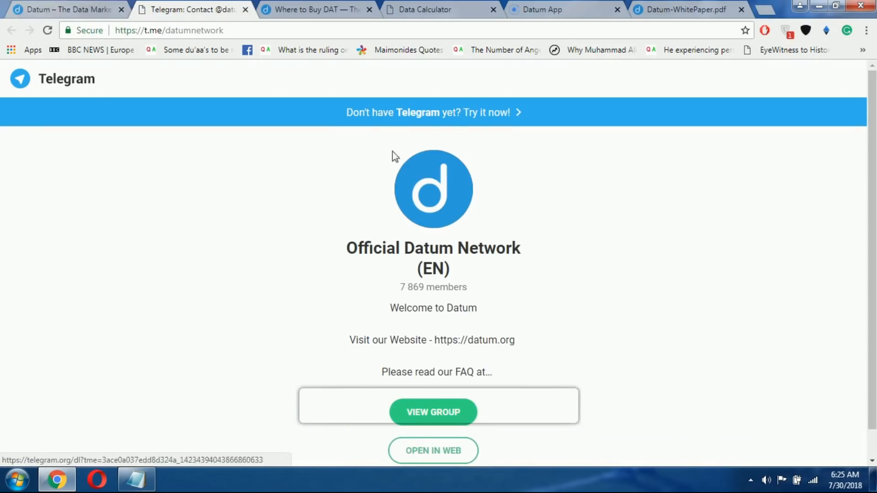
scroll(down, 3)
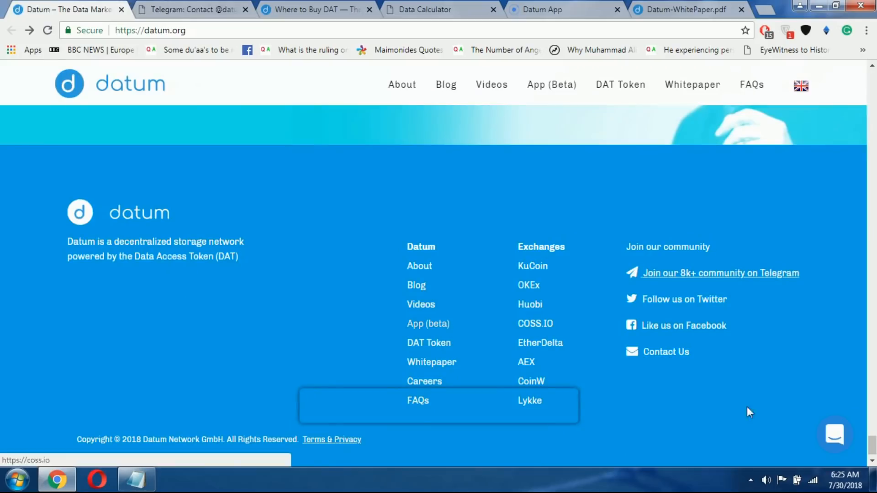
Scroll the homepage from the footer back to the Decentralized Data Store features and The Ecosystem section
scroll(up, 3)
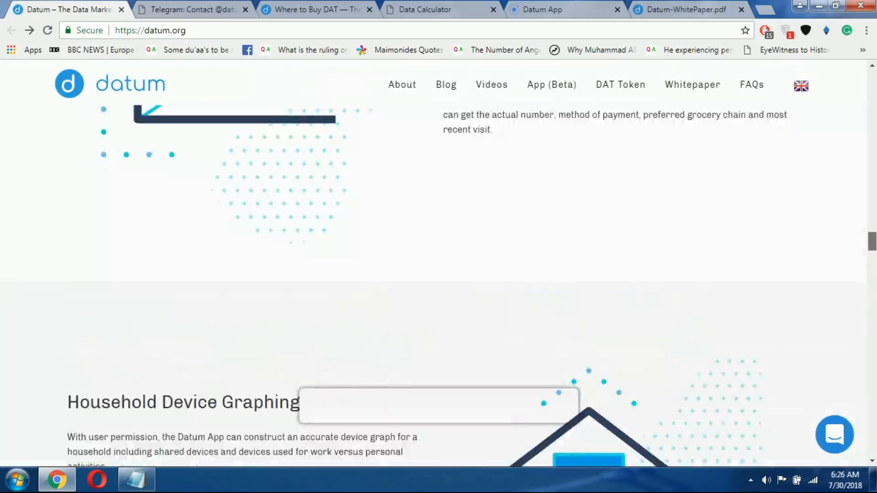
scroll(down, 3)
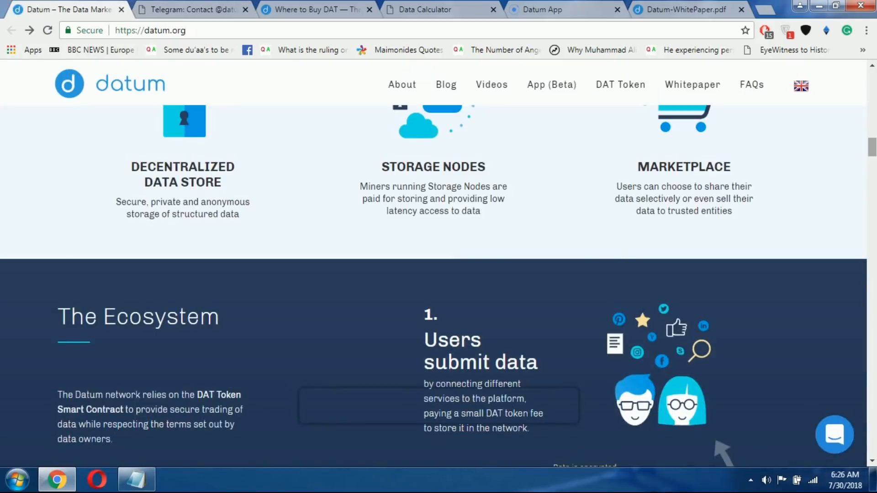